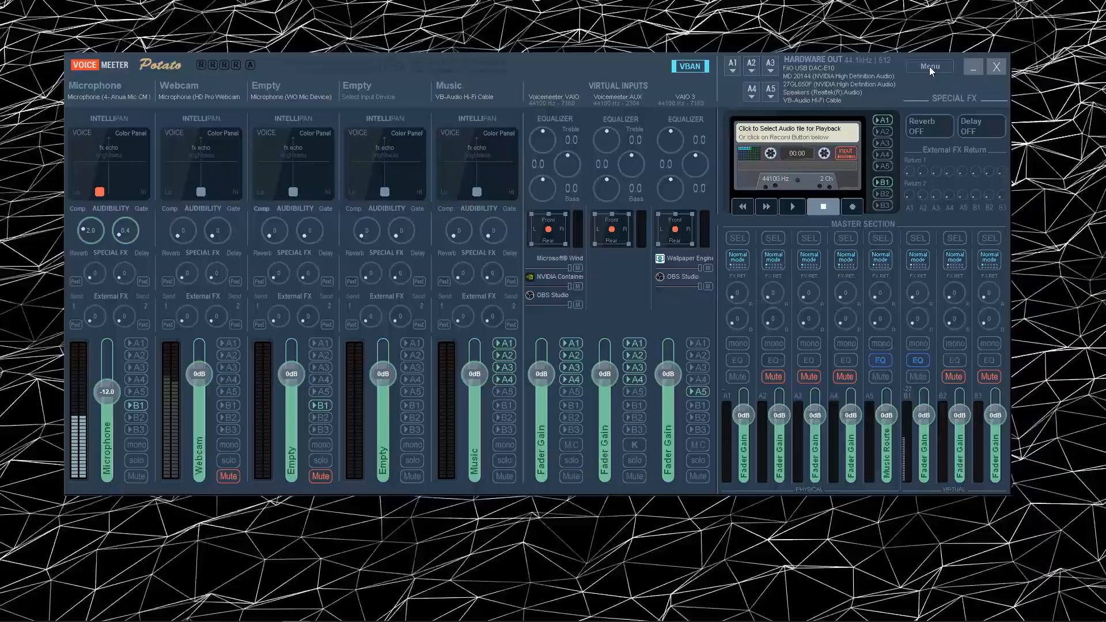
Bring up the Voicemeeter.Remote Macro Buttons window with its grid of blank push-mode buttons.
{"action": "left_click", "coordinate": [928, 66]}
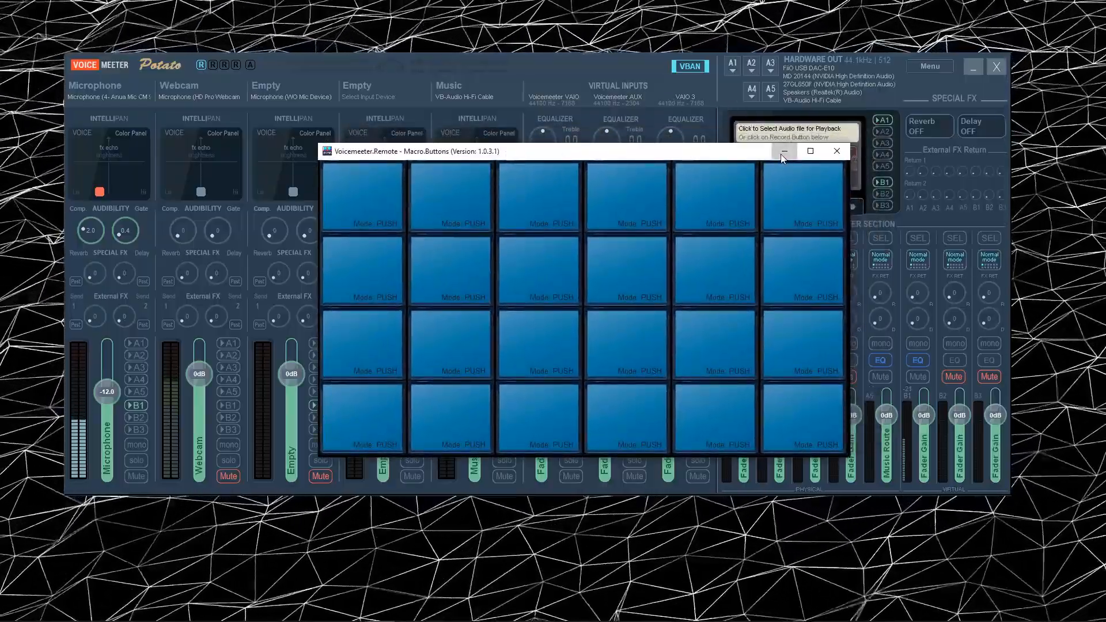
Hide the Macro Buttons window and adjust the Playback Gain in Recorder Options.
{"action": "left_click", "coordinate": [784, 151]}
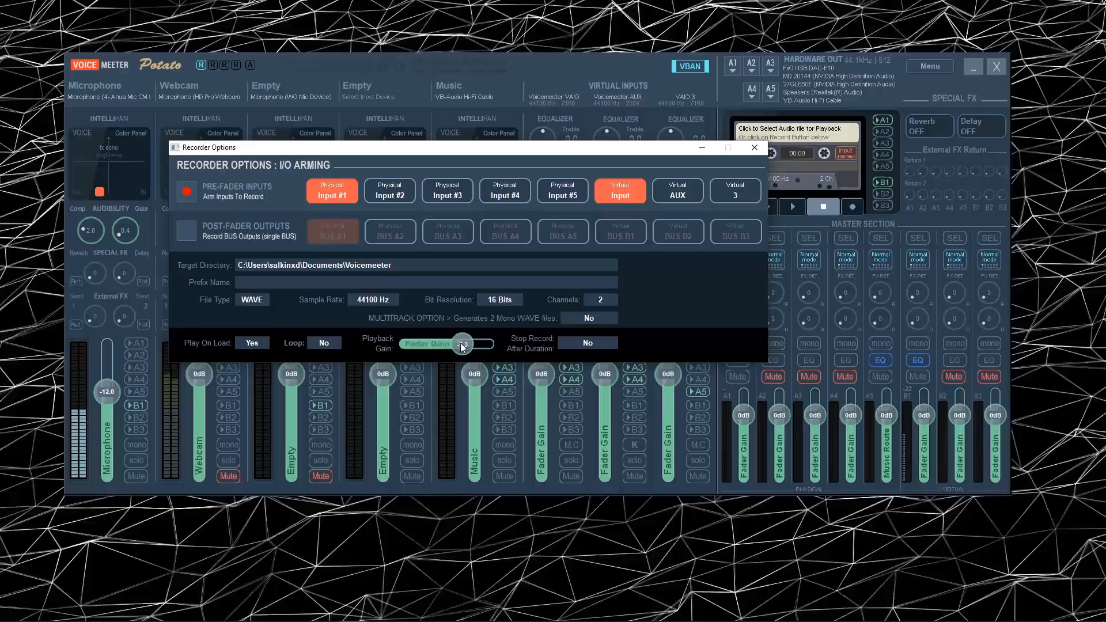
{"action": "left_click_drag", "start_coordinate": [462, 343], "coordinate": [467, 344]}
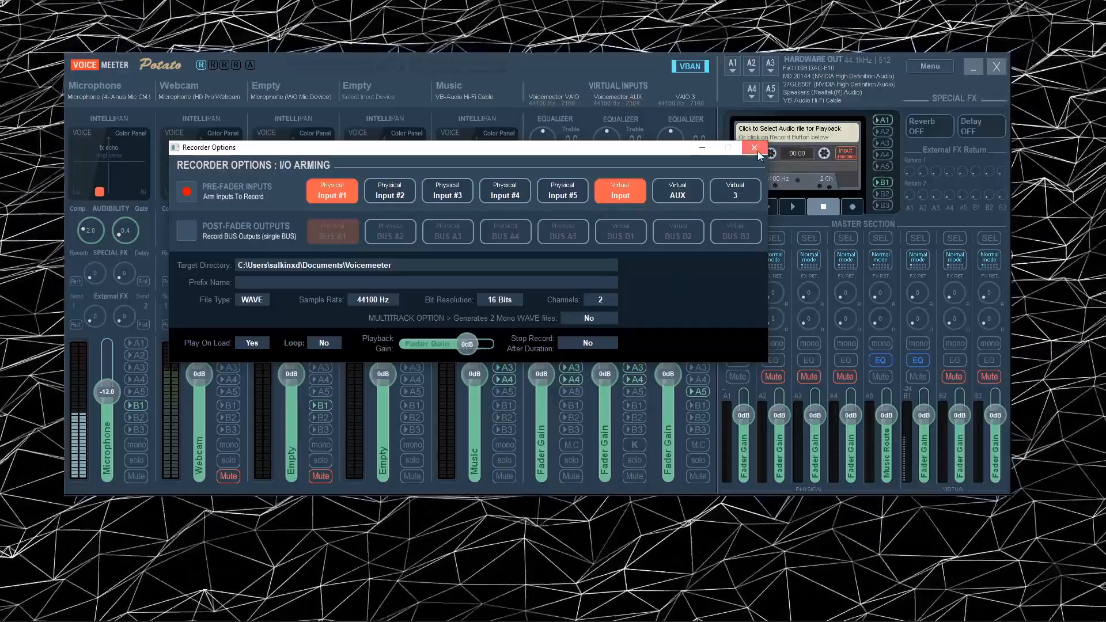
Close Recorder Options so the Macro Buttons grid is showing again.
{"action": "left_click", "coordinate": [928, 66]}
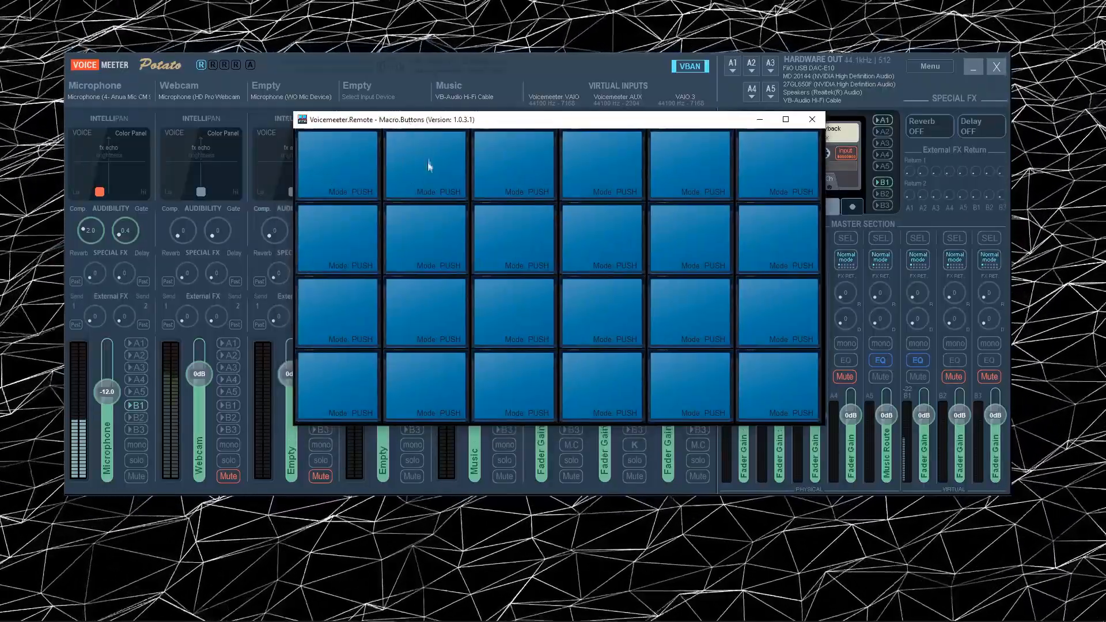
{"action": "mouse_move", "coordinate": [350, 163]}
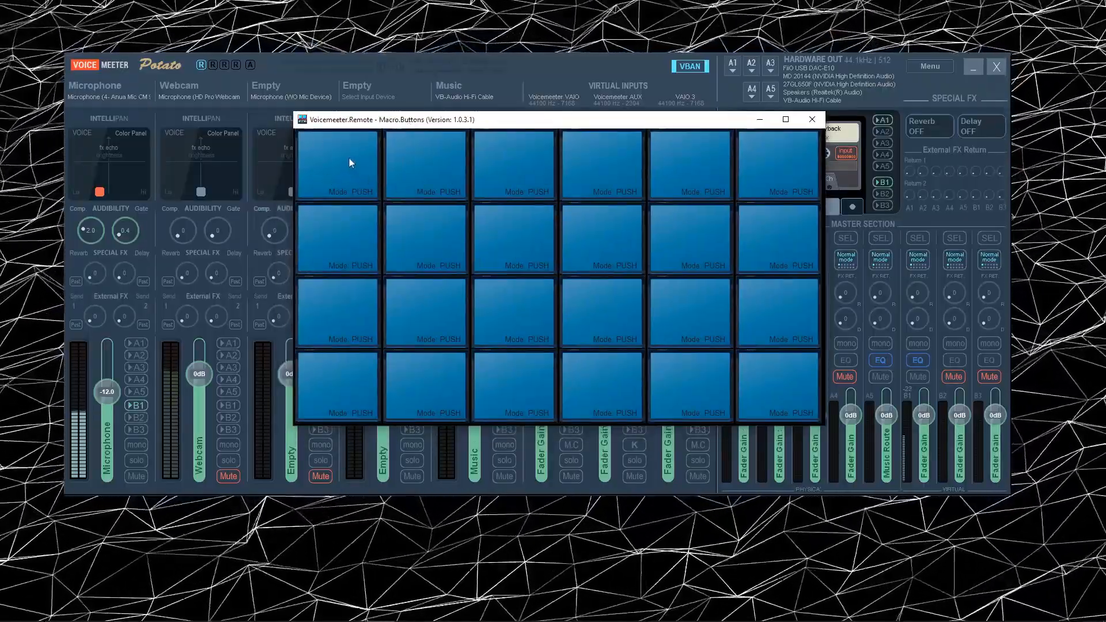
{"action": "mouse_move", "coordinate": [339, 238]}
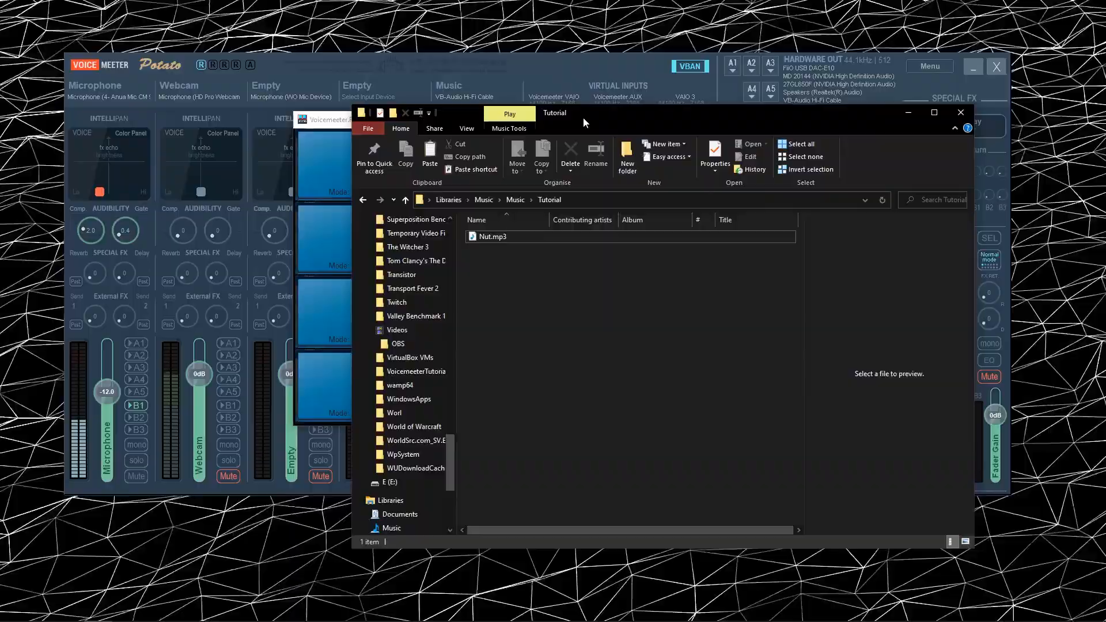
Select Nut.mp3, then copy the Tutorial folder's path from the address bar.
{"action": "left_click", "coordinate": [491, 236]}
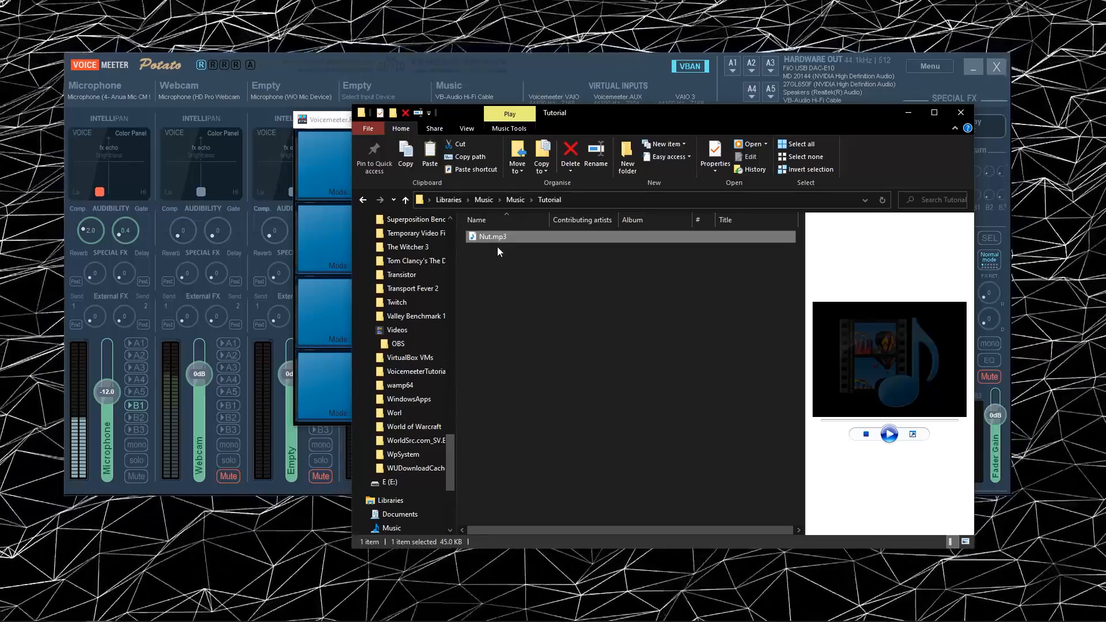
{"action": "mouse_move", "coordinate": [542, 245]}
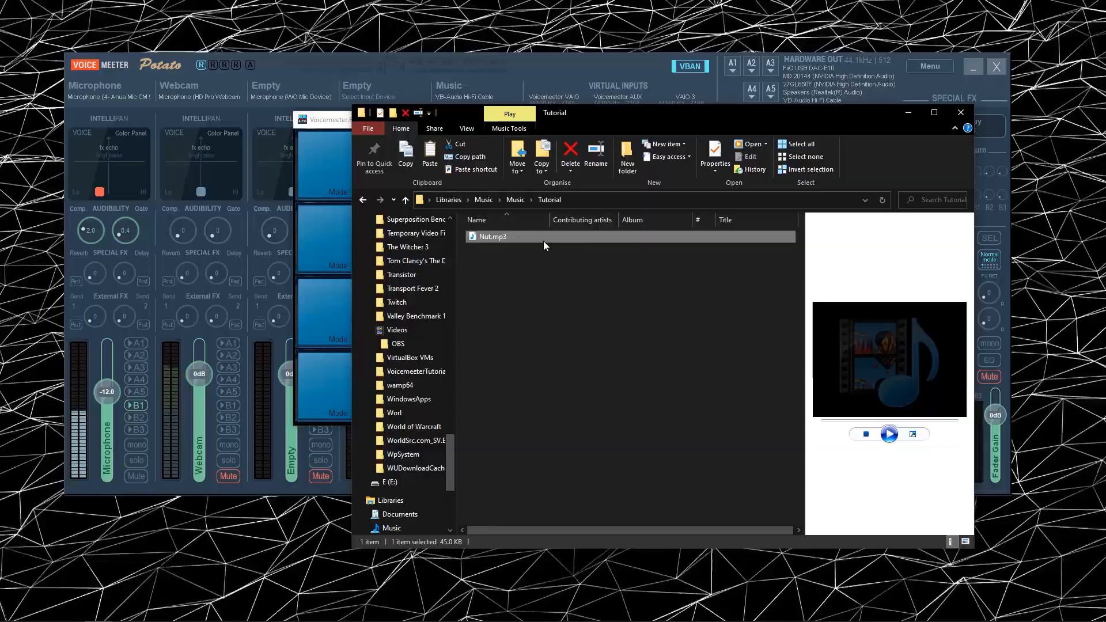
{"action": "left_click", "coordinate": [889, 433]}
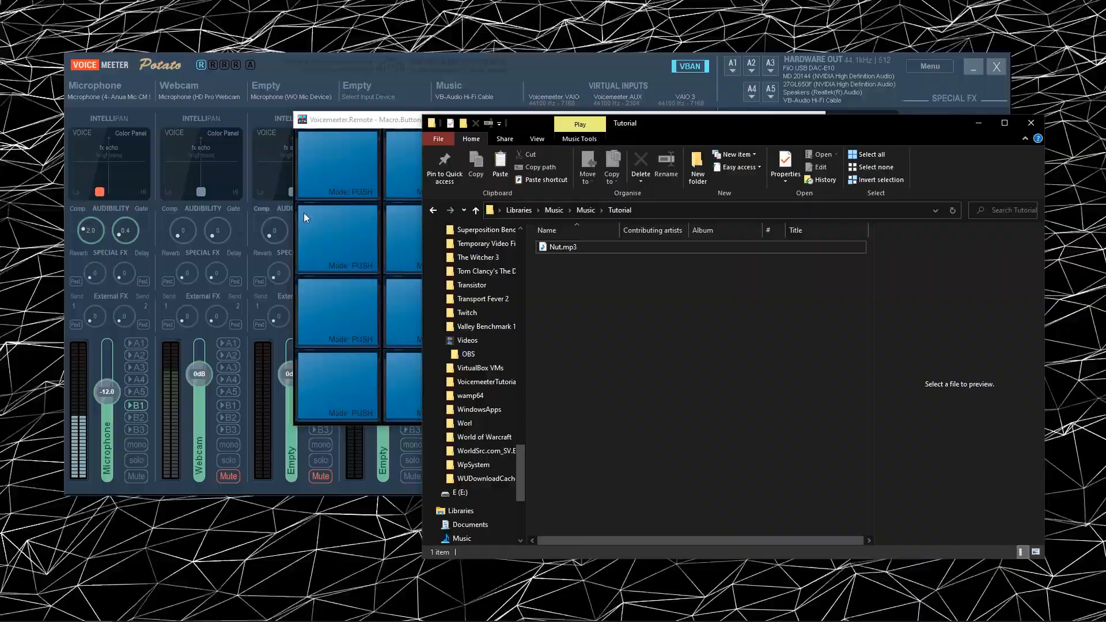
{"action": "mouse_move", "coordinate": [652, 215]}
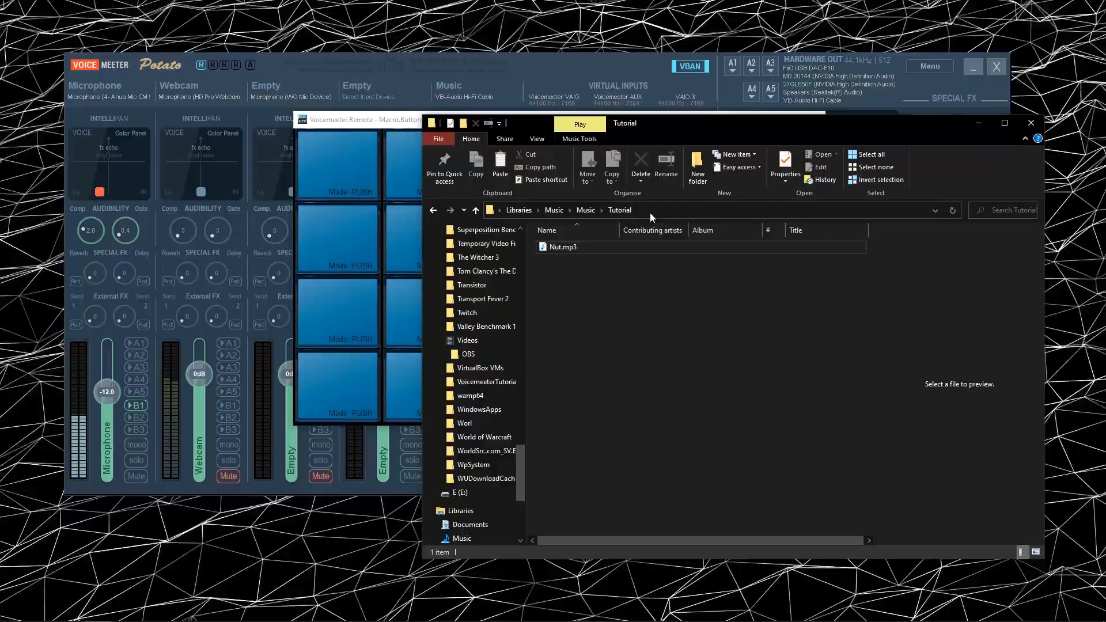
{"action": "left_click", "coordinate": [663, 210]}
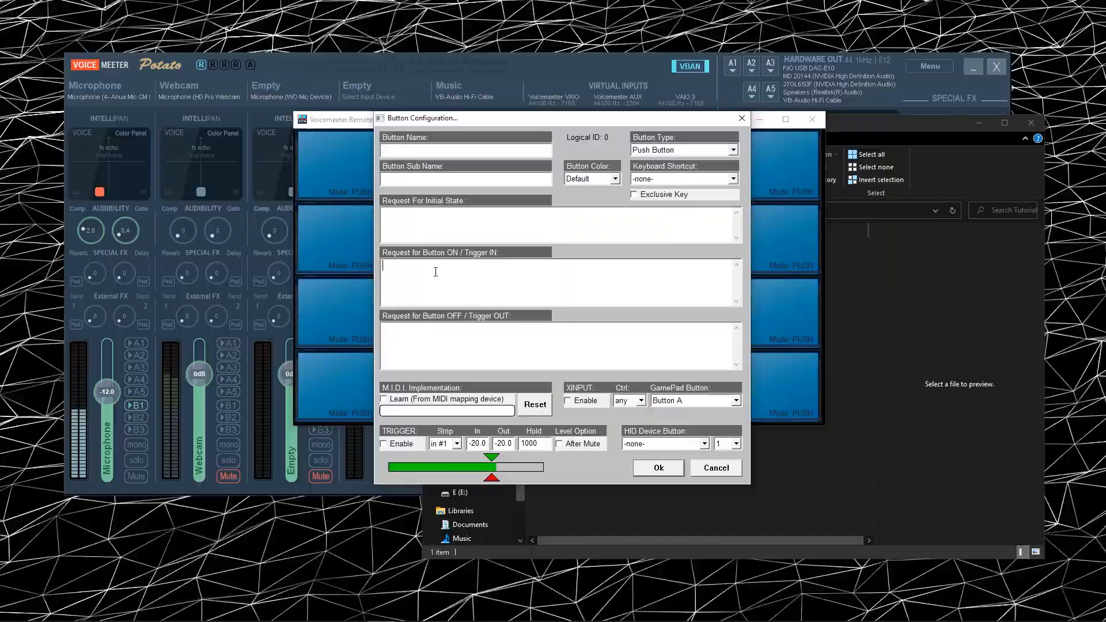
Name button 0 'Nut' and set its ON request to Recorder.Load = "…\Tutorial\Nut.mp3".
{"action": "left_click", "coordinate": [714, 468]}
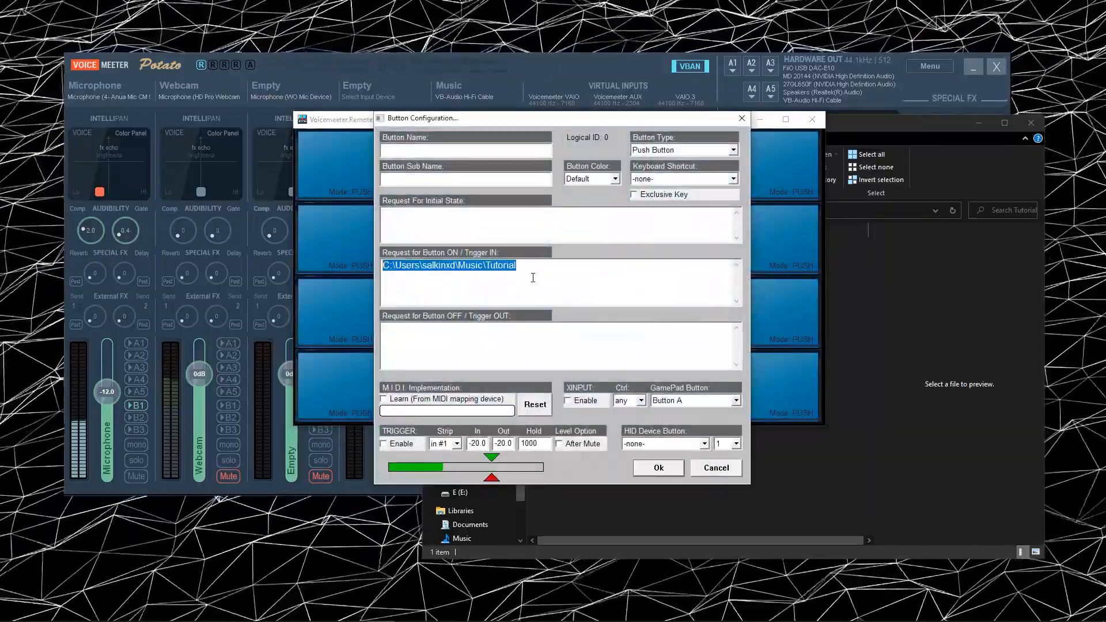
{"action": "left_click", "coordinate": [507, 299]}
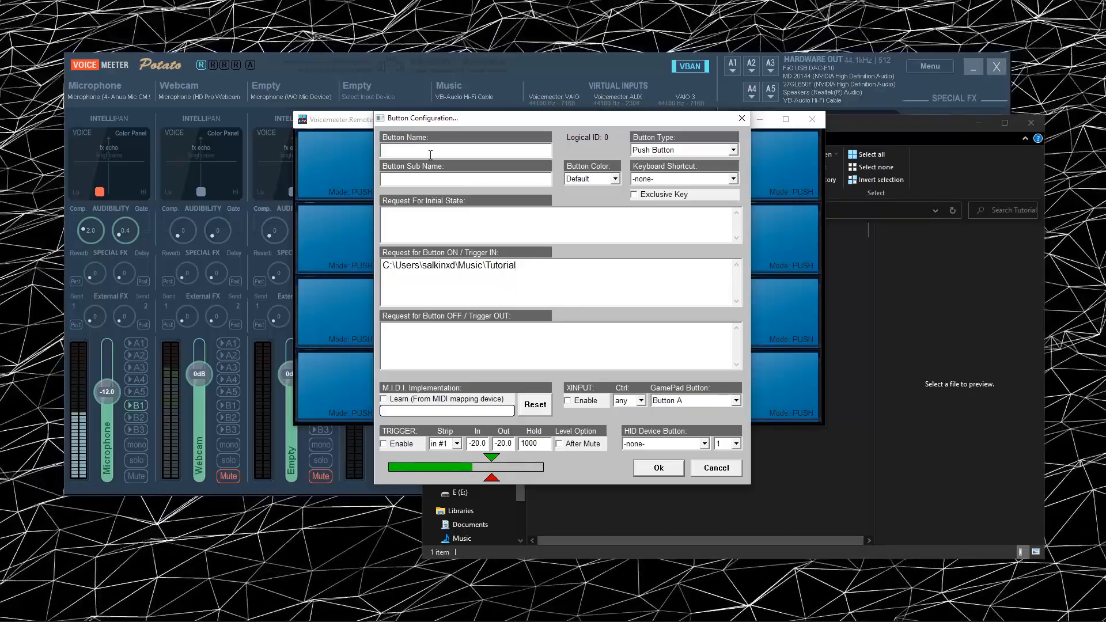
{"action": "type", "text": "NM"}
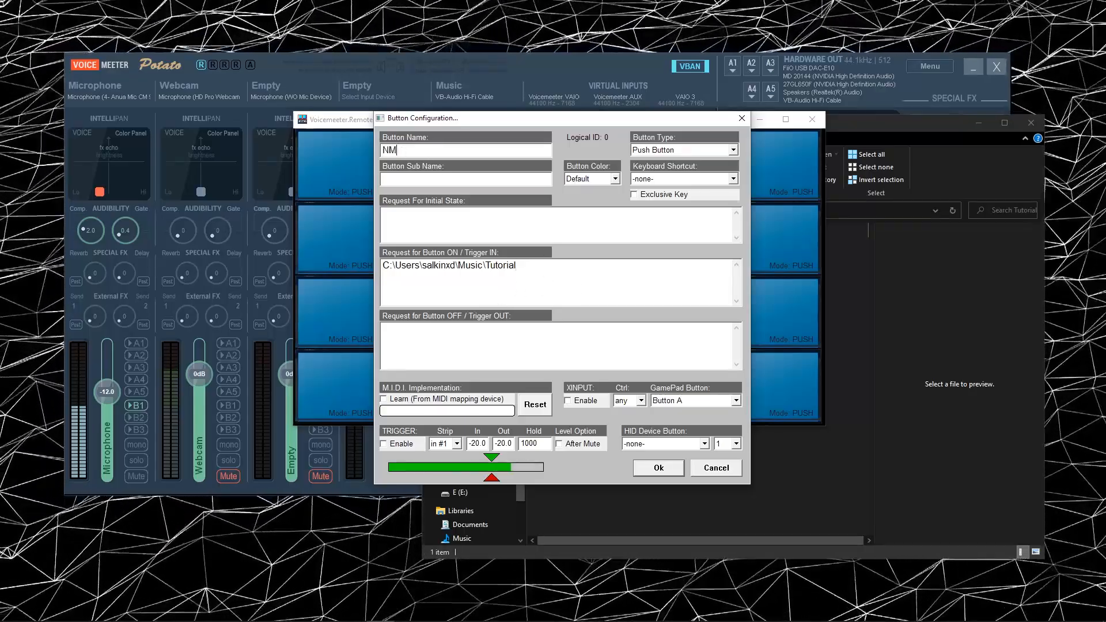
{"action": "type", "text": "ut"}
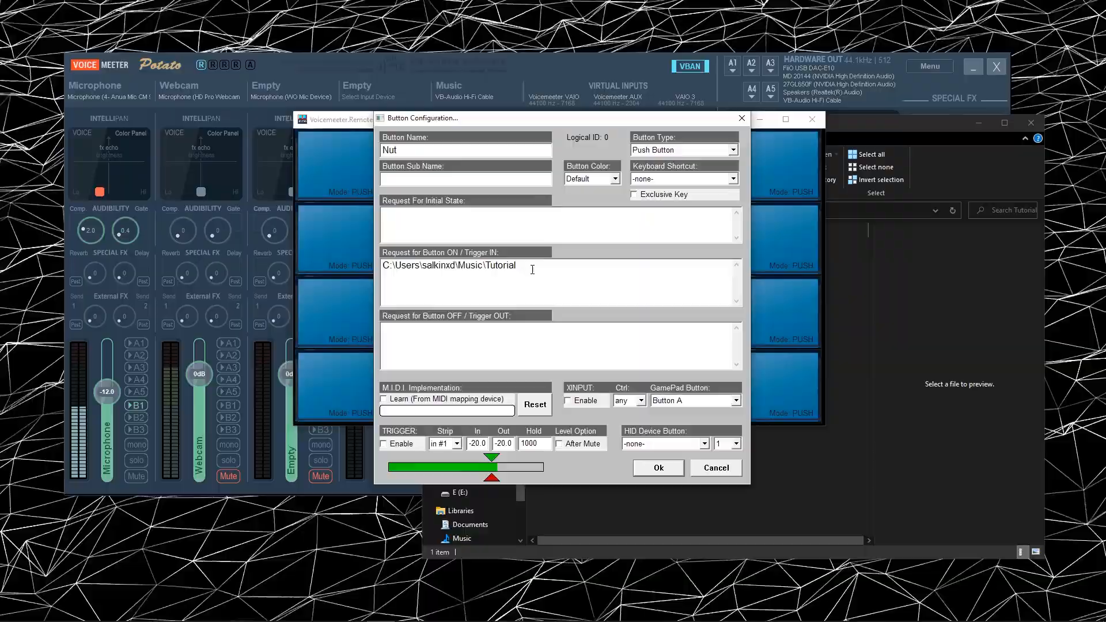
{"action": "type", "text": "r"}
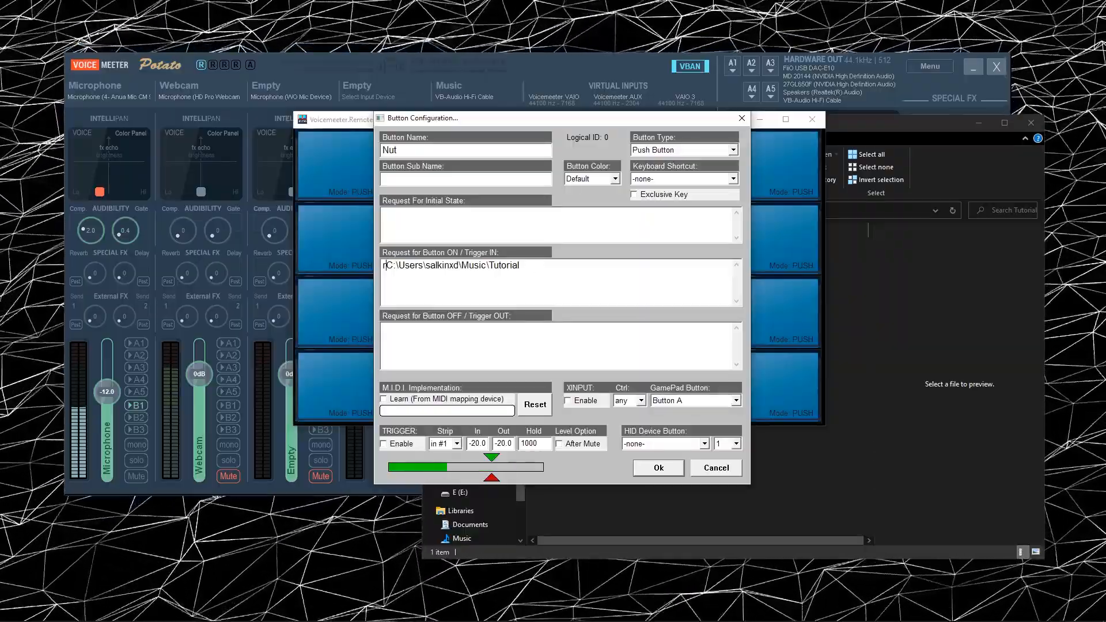
{"action": "type", "text": "ecorder.Load = \""}
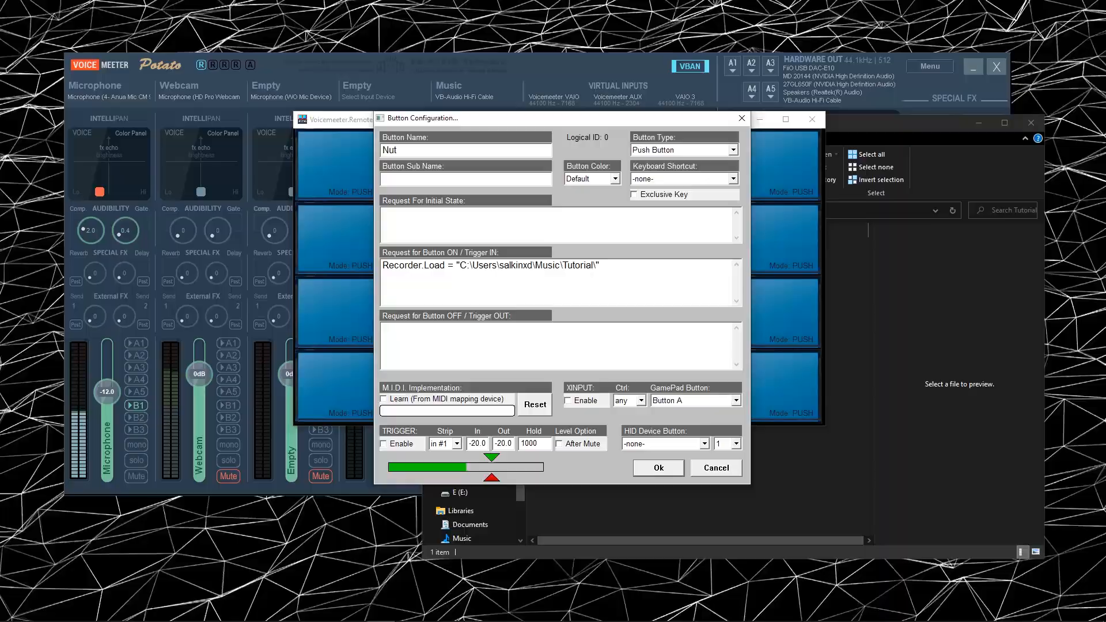
{"action": "type", "text": "Nut.mp3"}
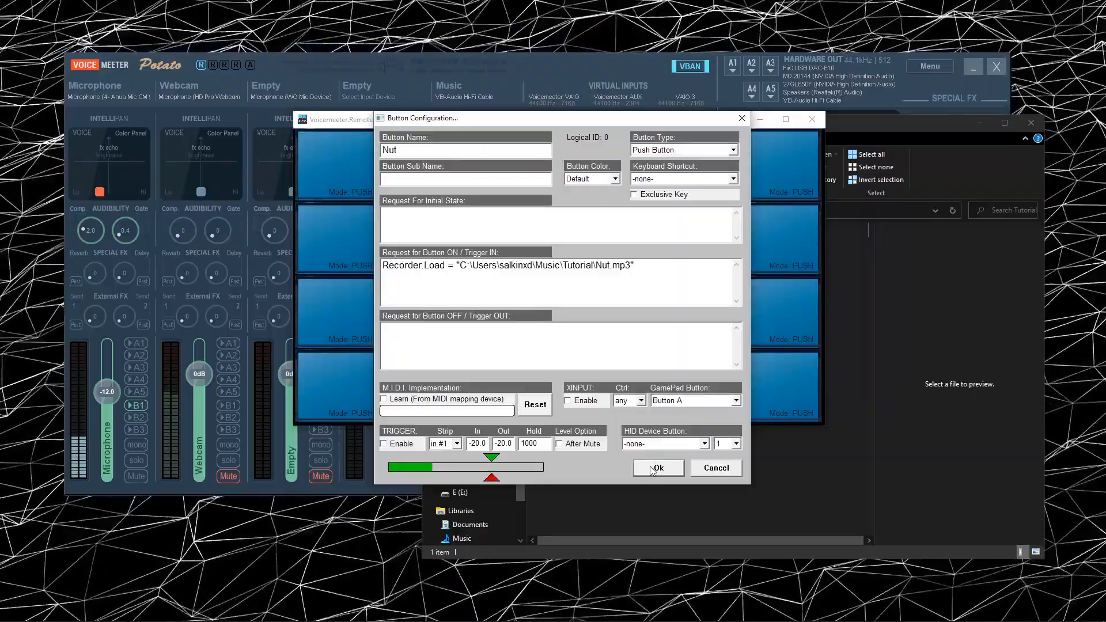
Apply the Nut button's settings and give it Button Color #1 (brown).
{"action": "left_click", "coordinate": [657, 468]}
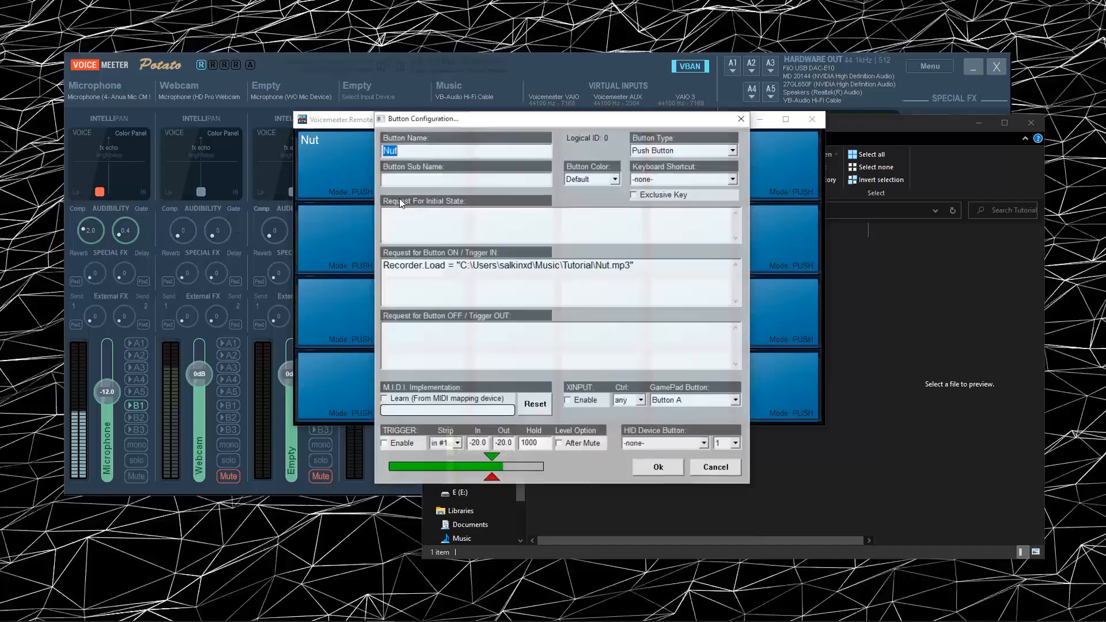
{"action": "left_click", "coordinate": [614, 178]}
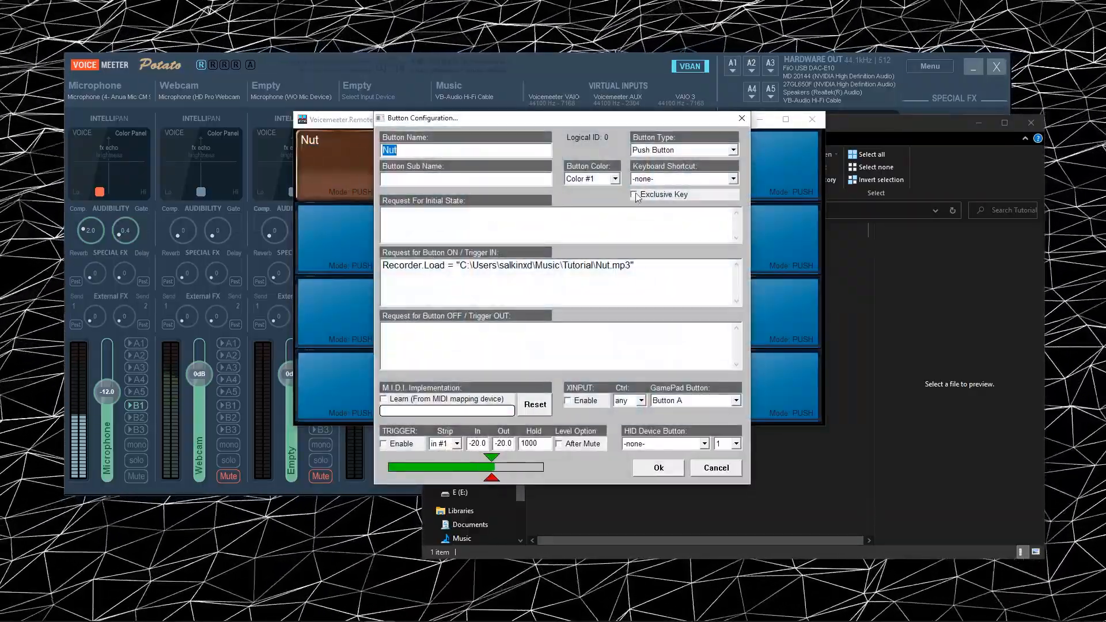
{"action": "left_click", "coordinate": [680, 150]}
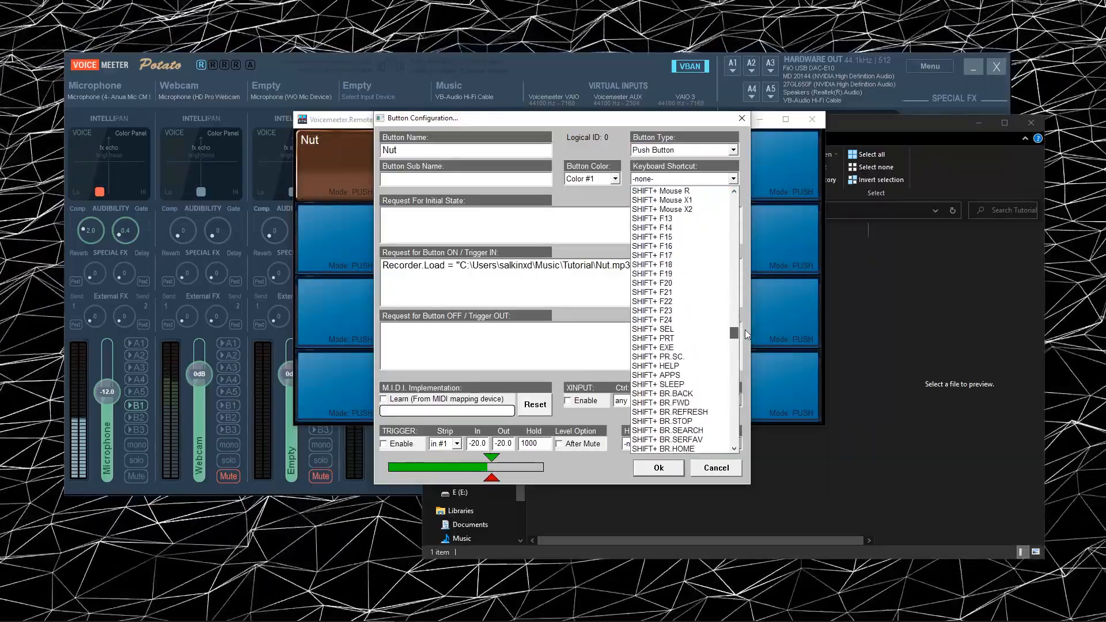
Choose 'CTRL+ S key' as the Nut button's keyboard shortcut from the list.
{"action": "left_click", "coordinate": [652, 236]}
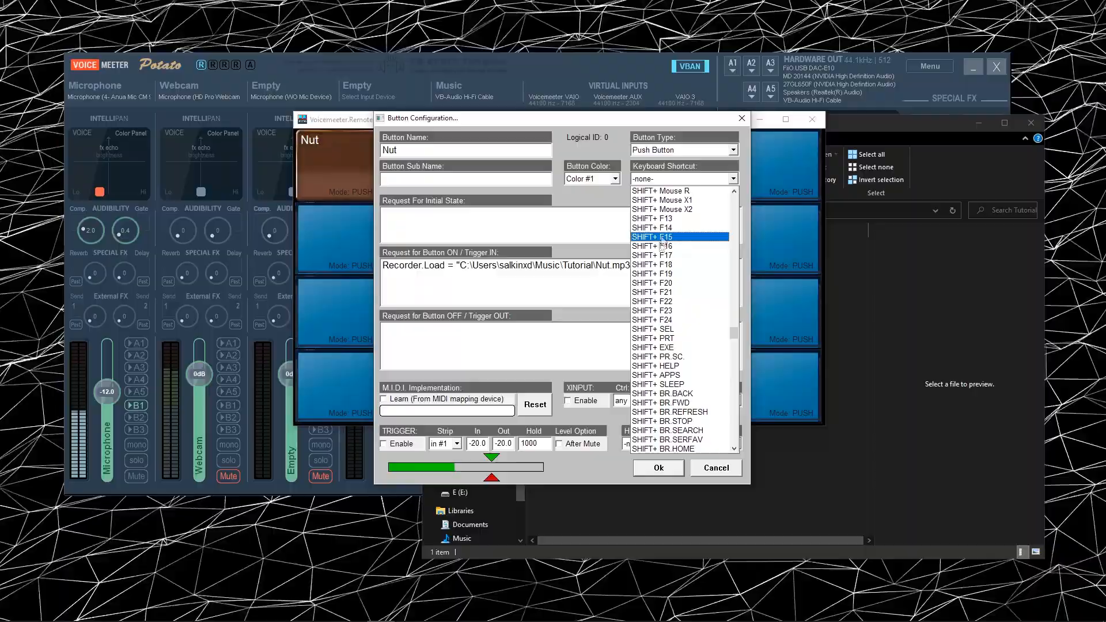
{"action": "scroll", "scroll_direction": "up", "scroll_amount": 3}
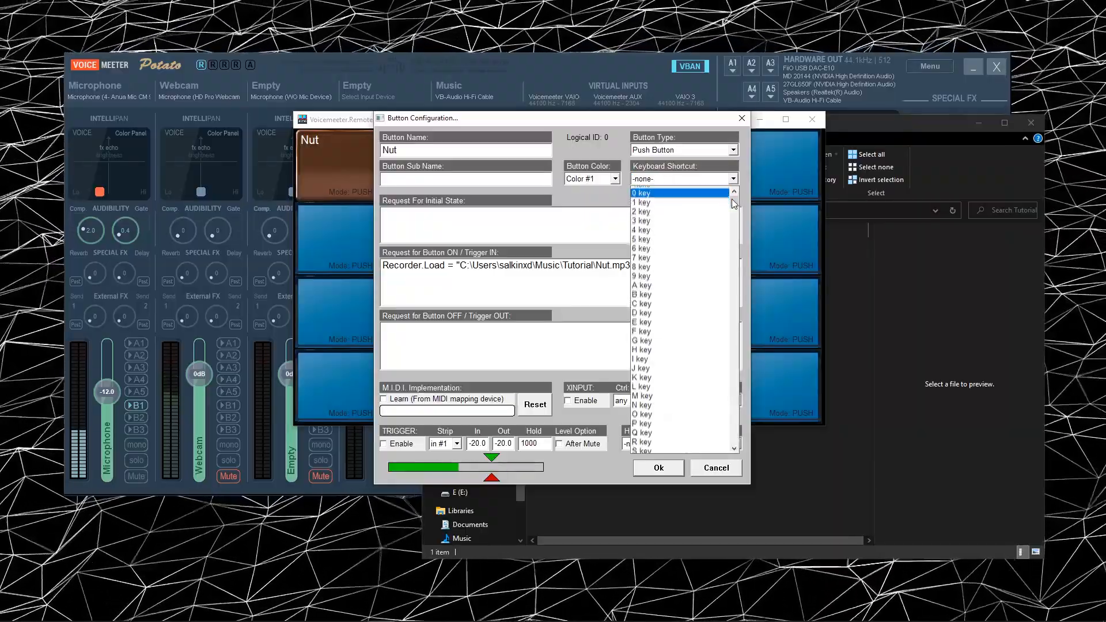
{"action": "scroll", "scroll_direction": "down", "scroll_amount": 3}
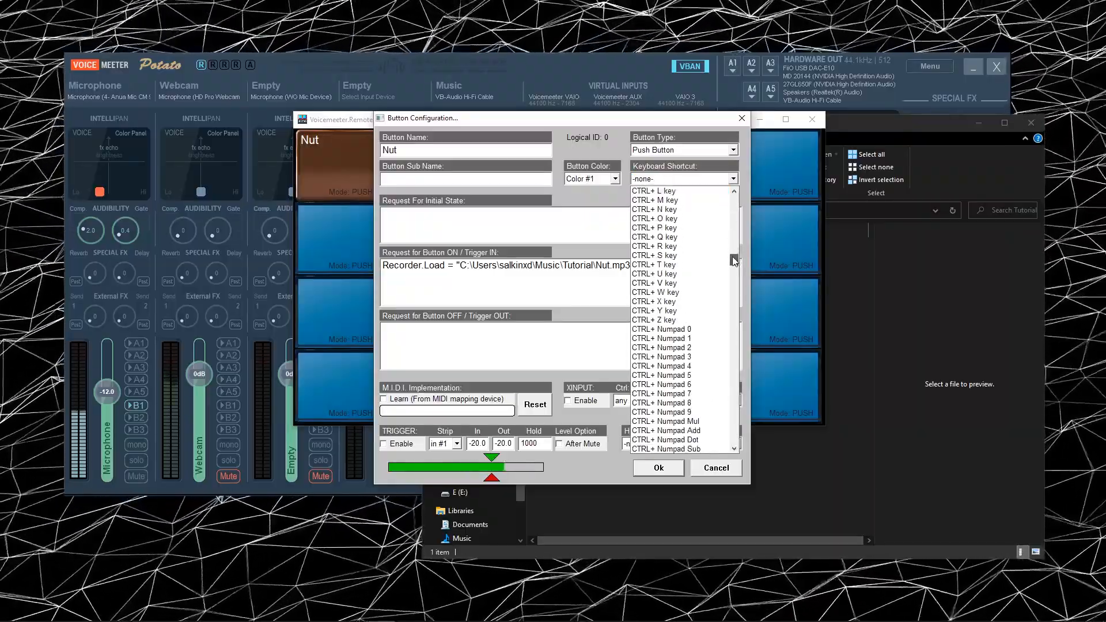
{"action": "left_click", "coordinate": [678, 274]}
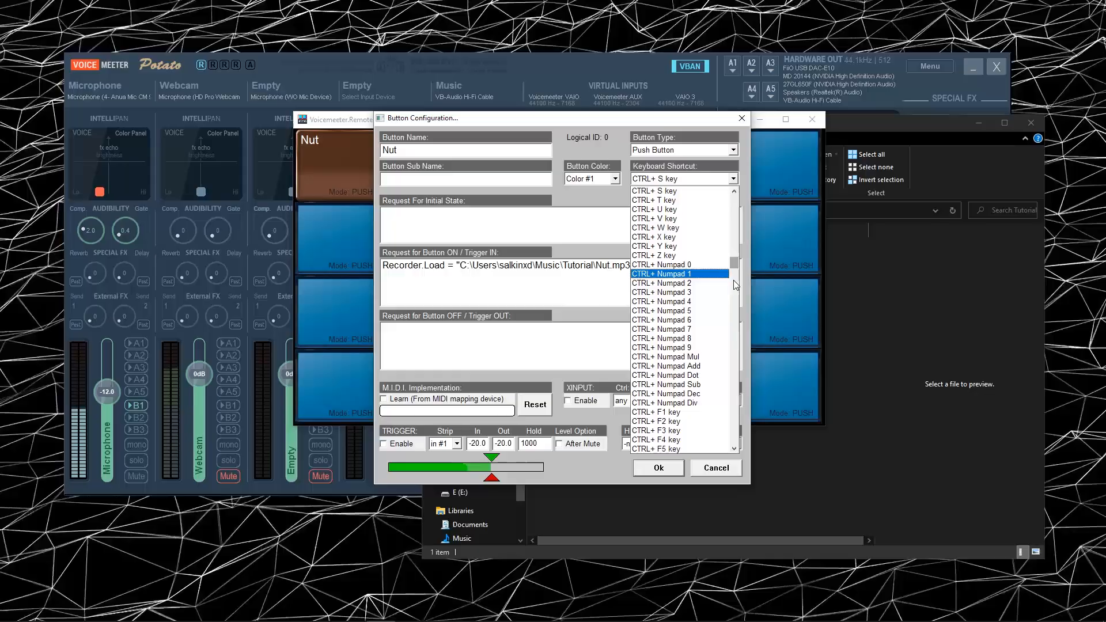
{"action": "scroll", "scroll_direction": "down", "scroll_amount": 3}
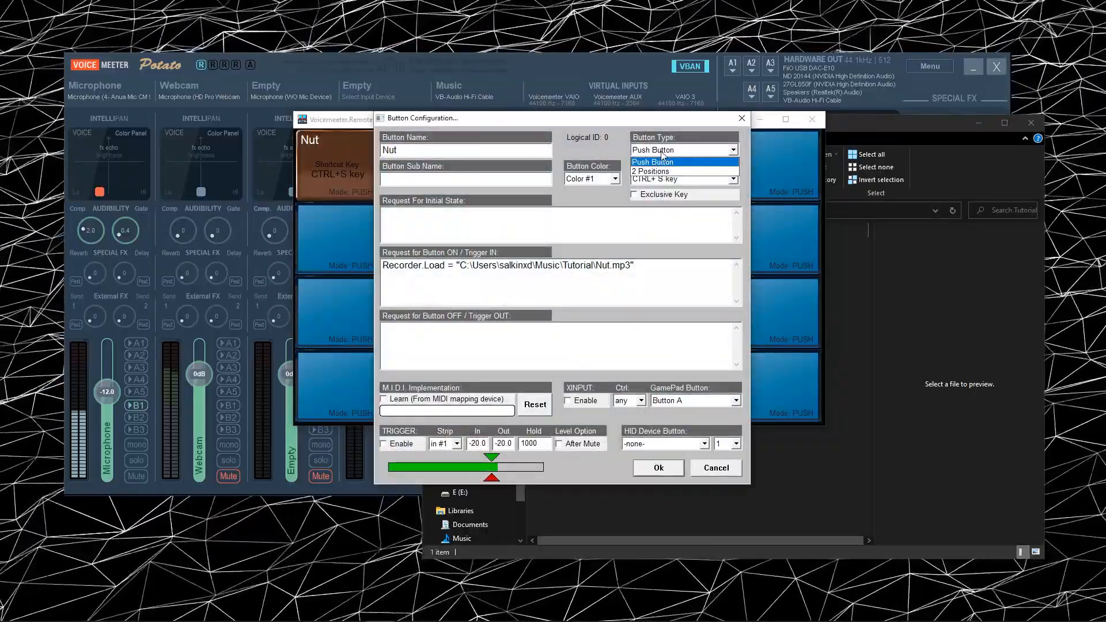
{"action": "left_click", "coordinate": [650, 161]}
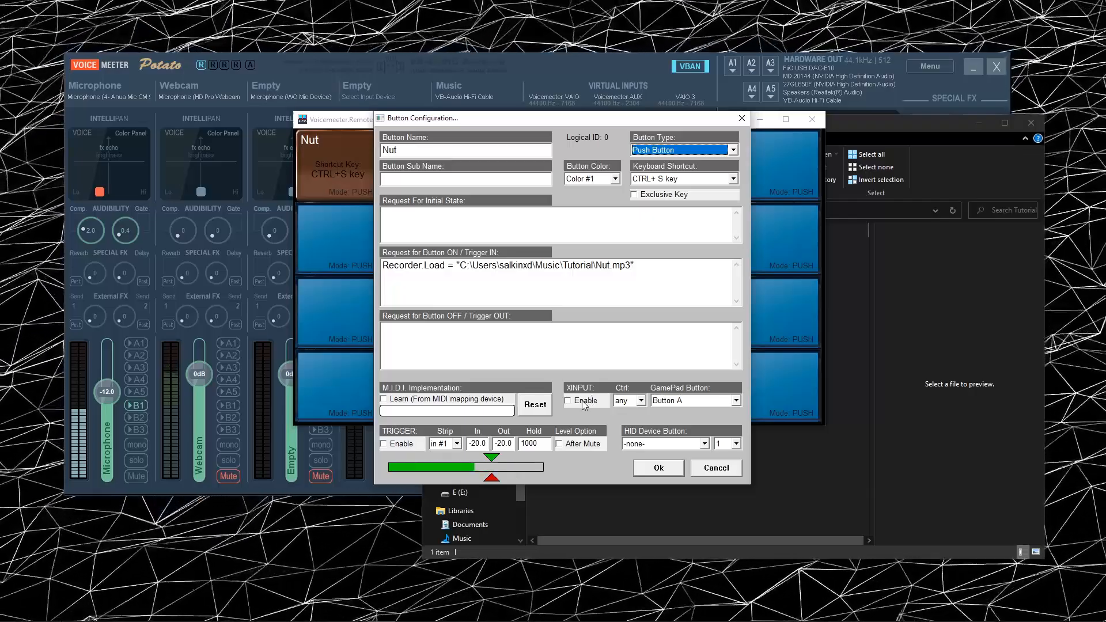
{"action": "left_click", "coordinate": [568, 400]}
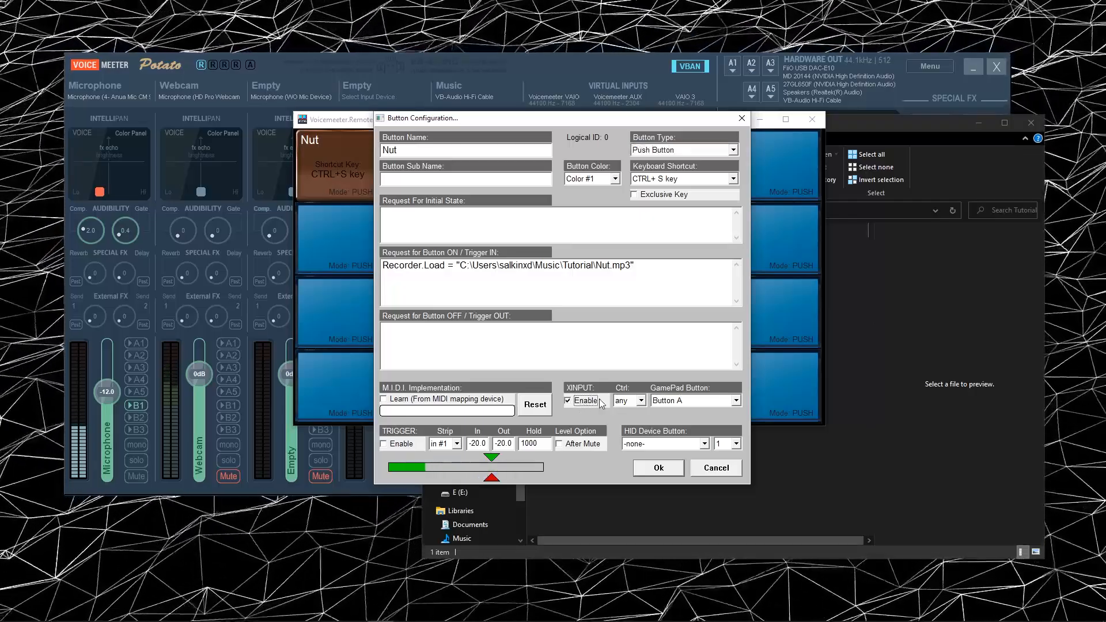
{"action": "left_click", "coordinate": [642, 400]}
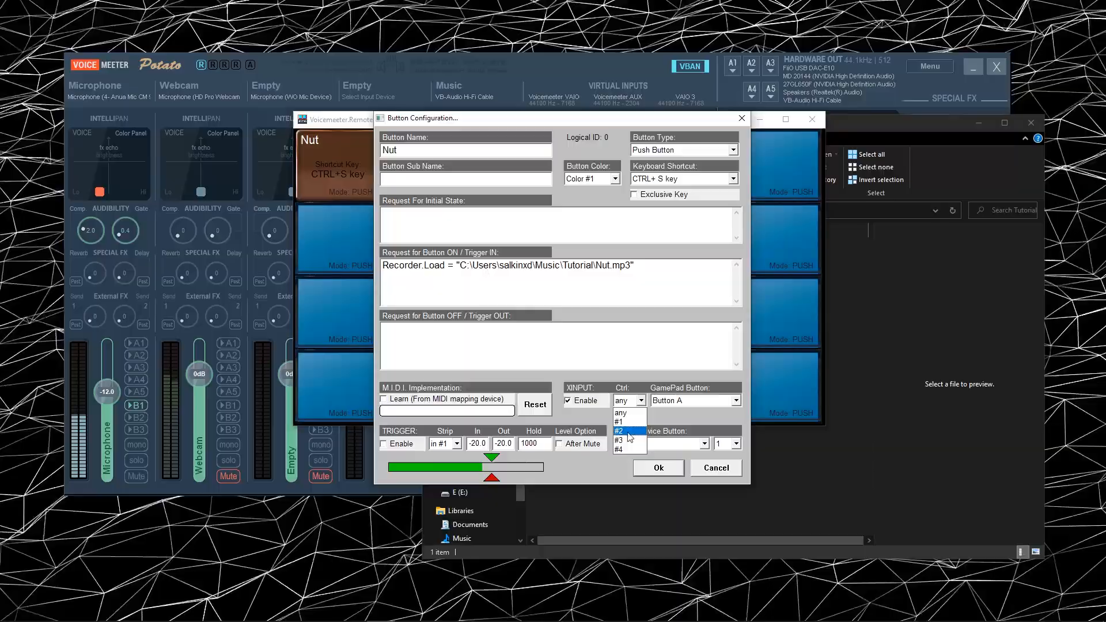
{"action": "left_click", "coordinate": [621, 412]}
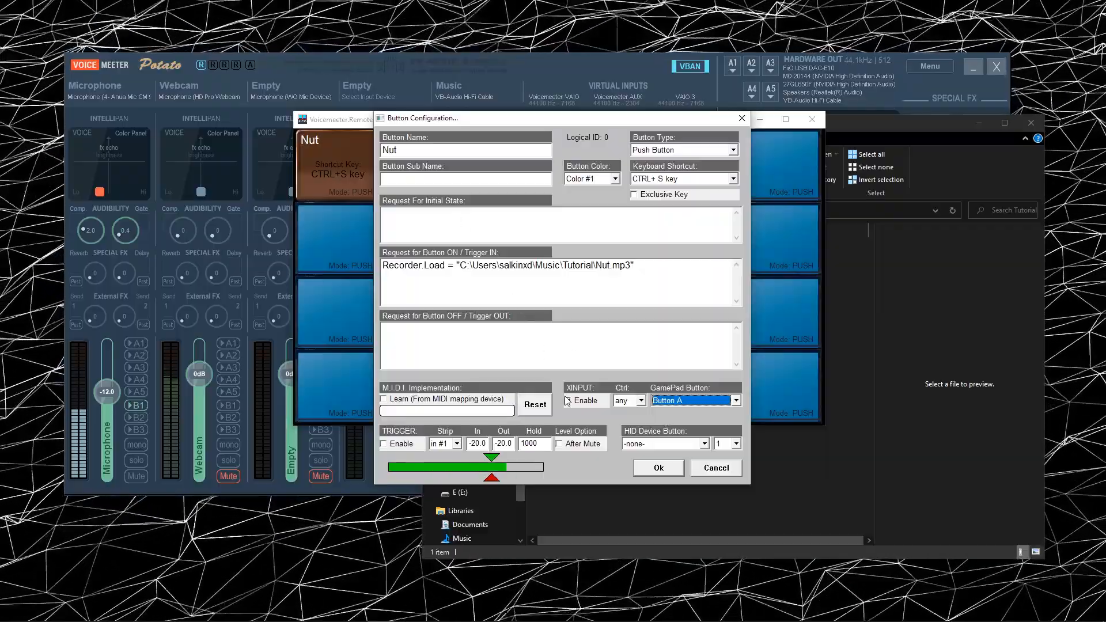
{"action": "left_click", "coordinate": [567, 401]}
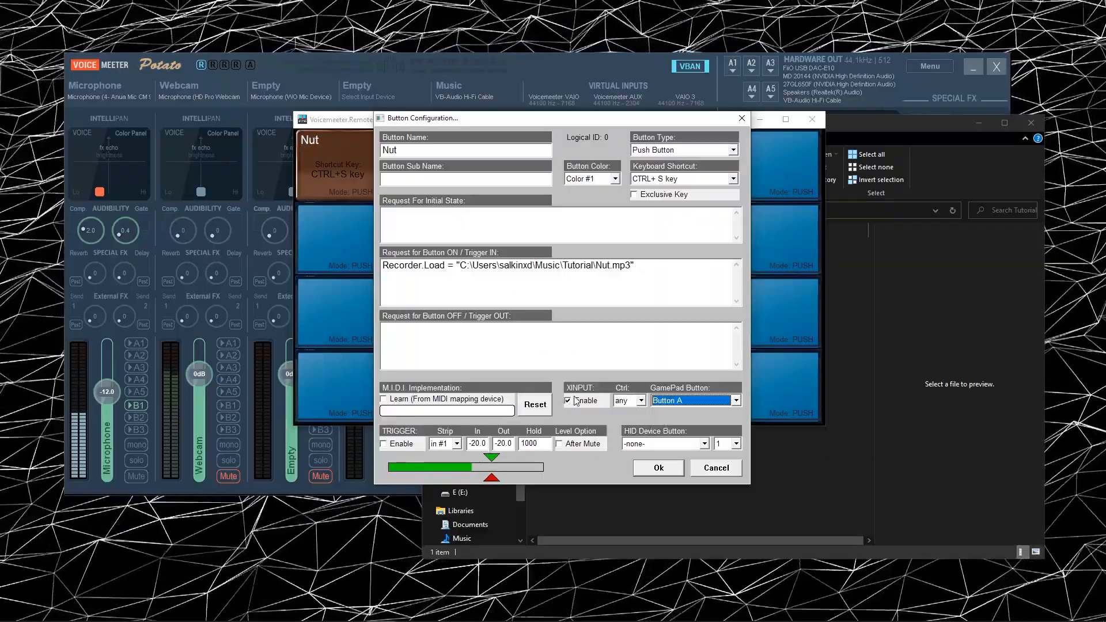
{"action": "left_click", "coordinate": [568, 400]}
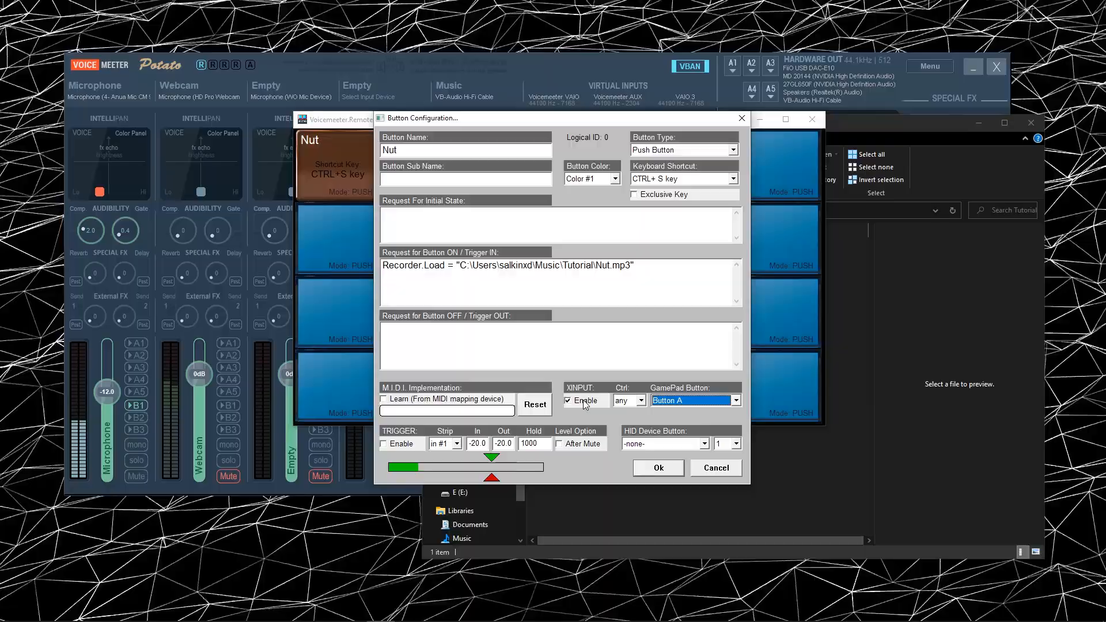
{"action": "left_click", "coordinate": [568, 399]}
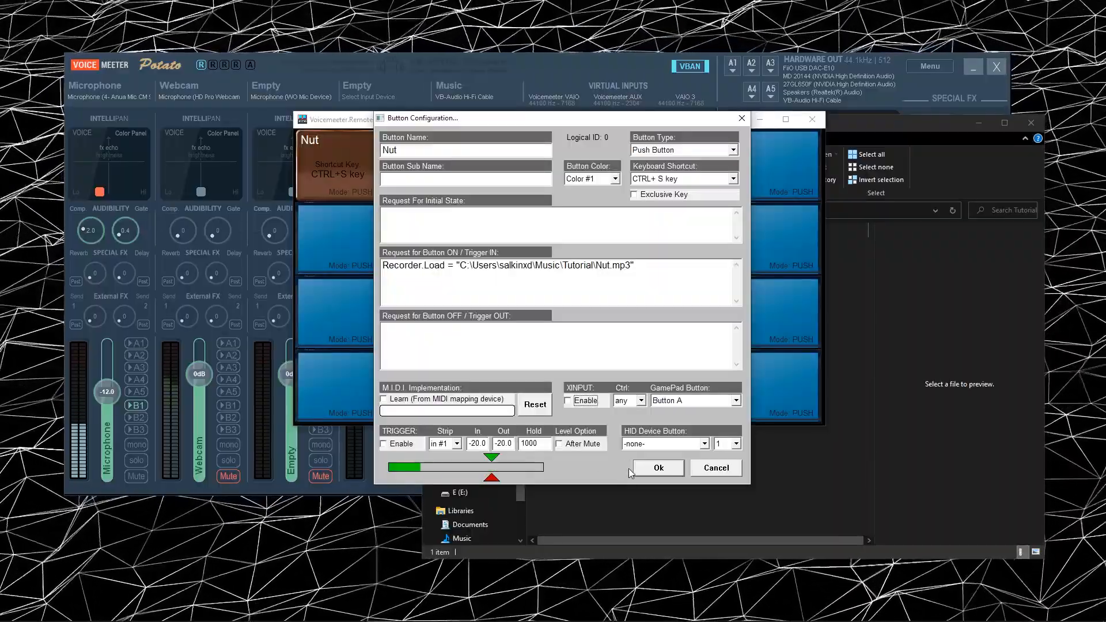
Save the Nut button and start the next button as 'Tutorial' with a Recorder.Load request.
{"action": "left_click", "coordinate": [657, 468]}
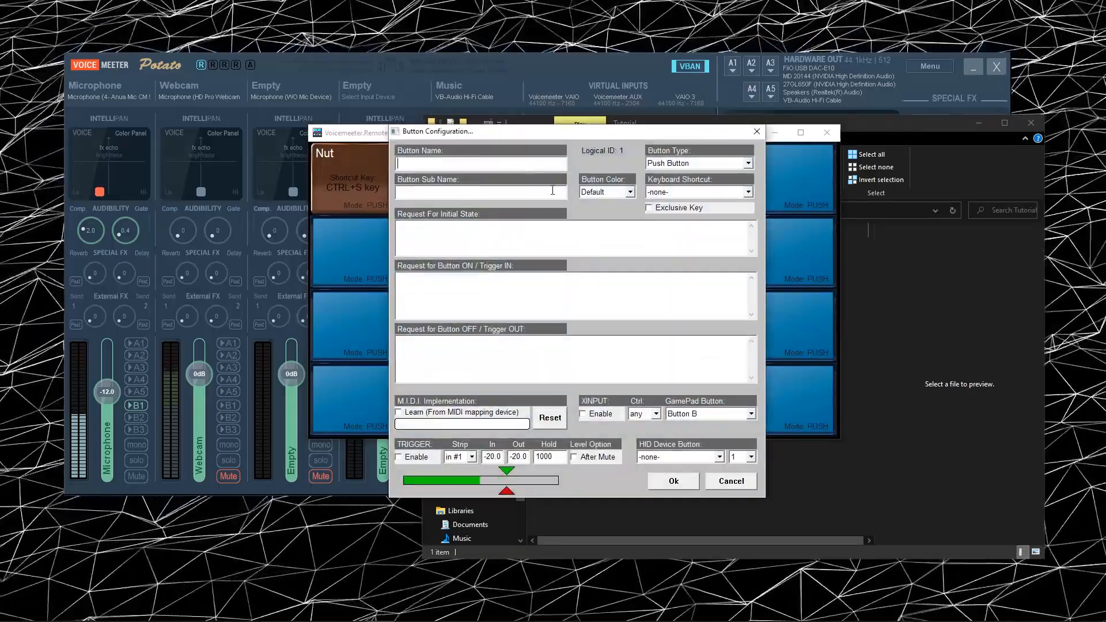
{"action": "type", "text": "Nut"}
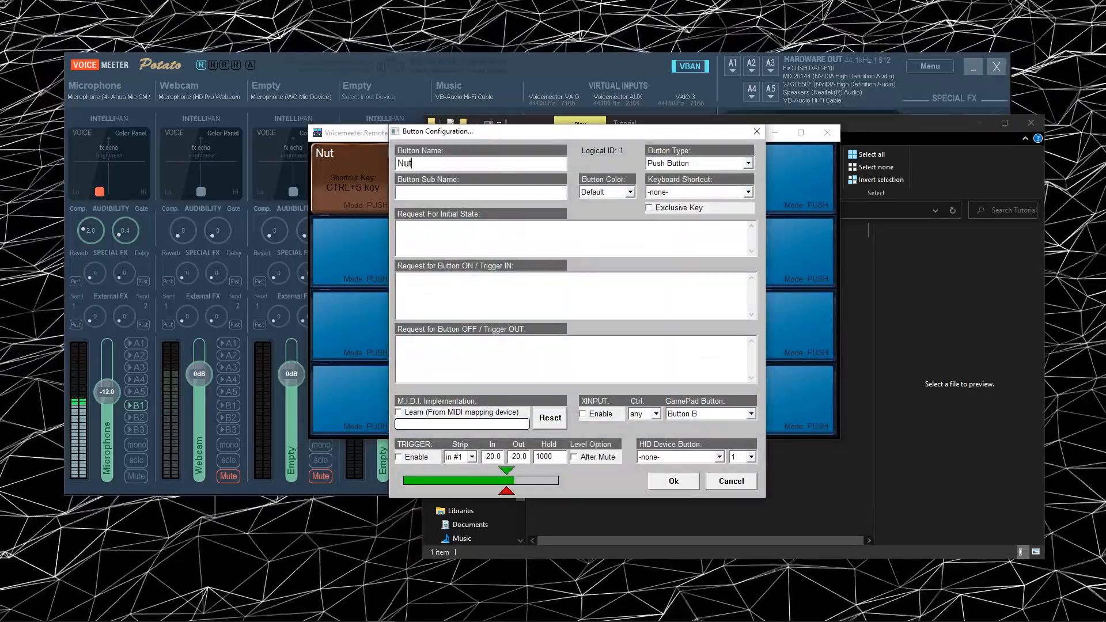
{"action": "type", "text": "Recor4e"}
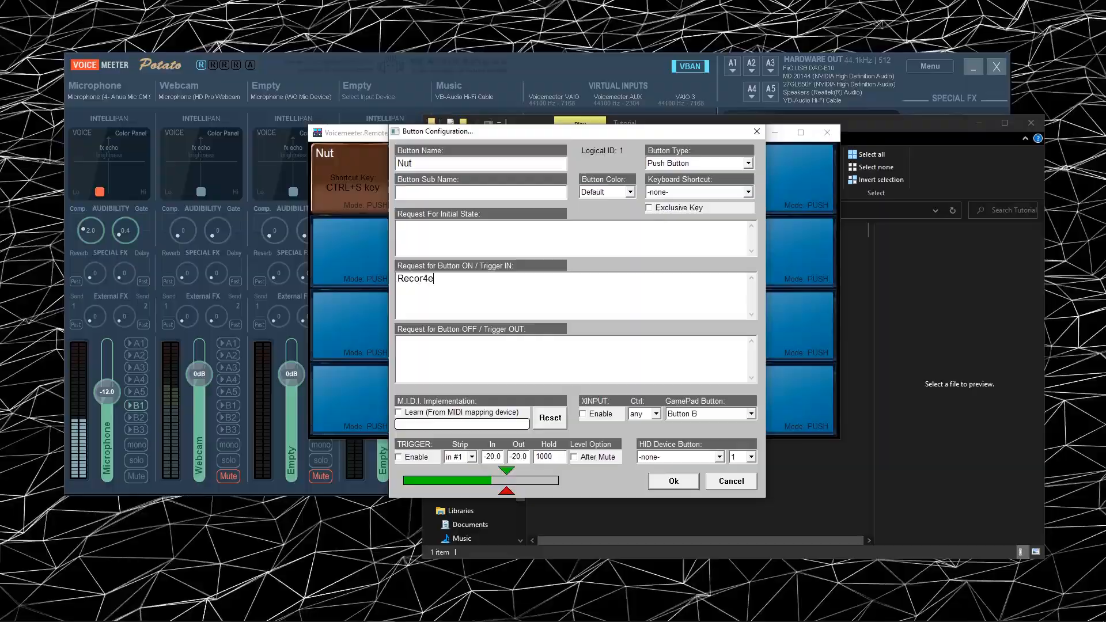
{"action": "type", "text": "Recorder.Load = \""}
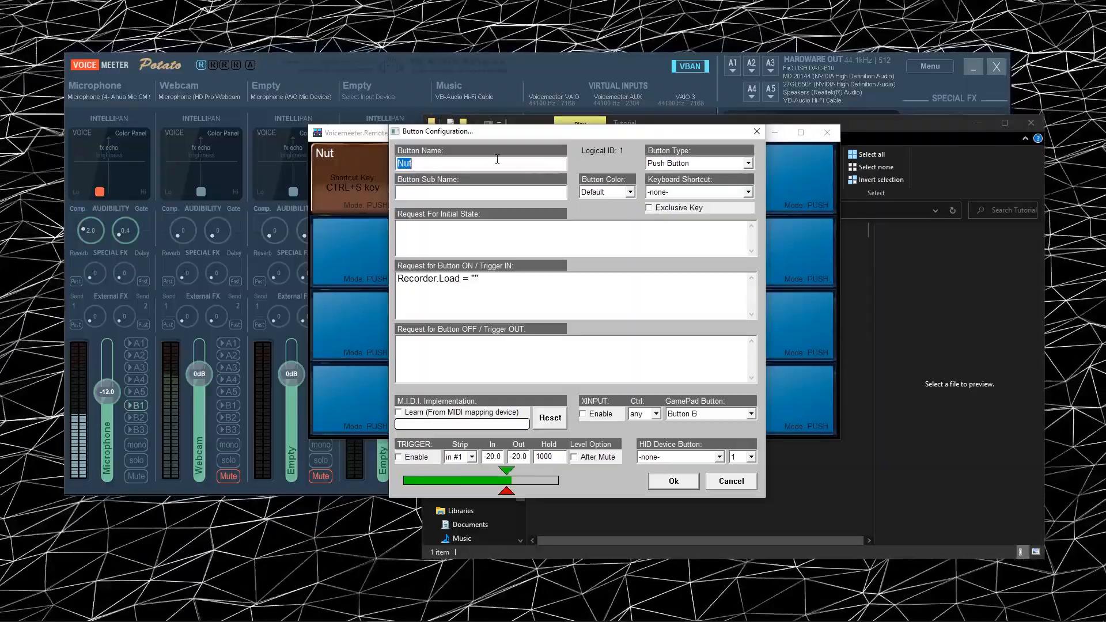
{"action": "type", "text": "Tutorial"}
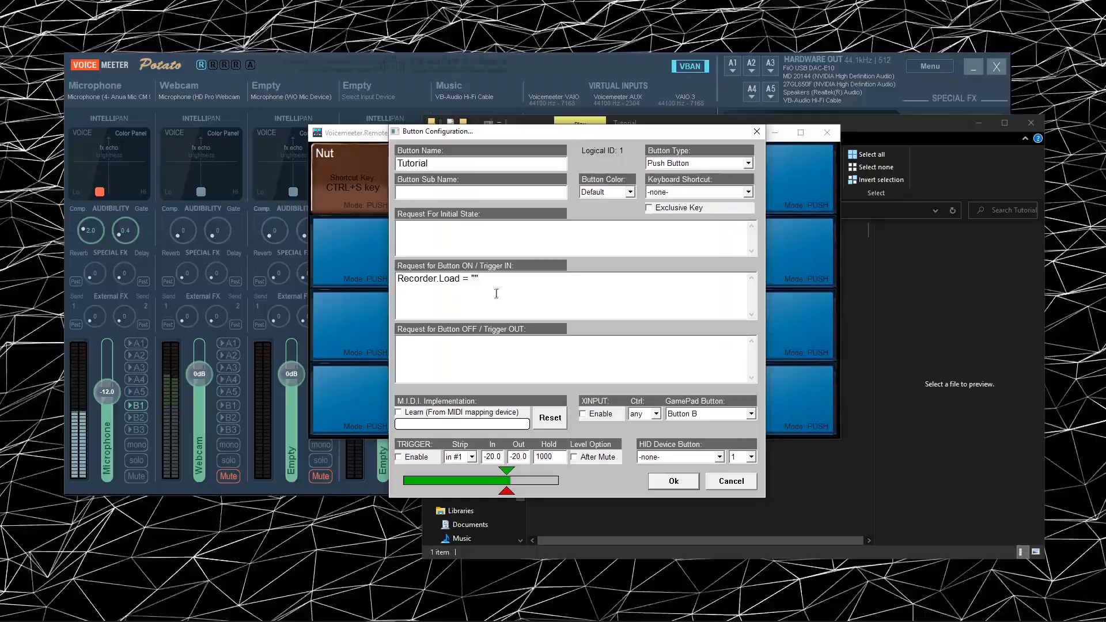
Point the request at C:\Soundboard\Tutorial.wav and give the button Color #2 and the 9 key.
{"action": "type", "text": "C:"}
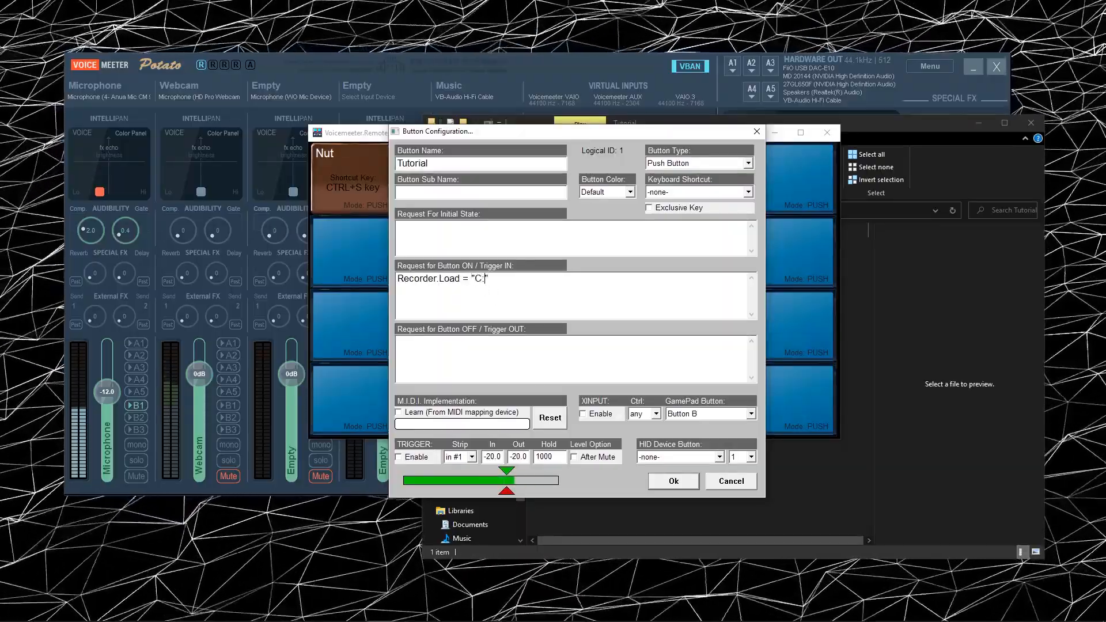
{"action": "type", "text": "Soundb"}
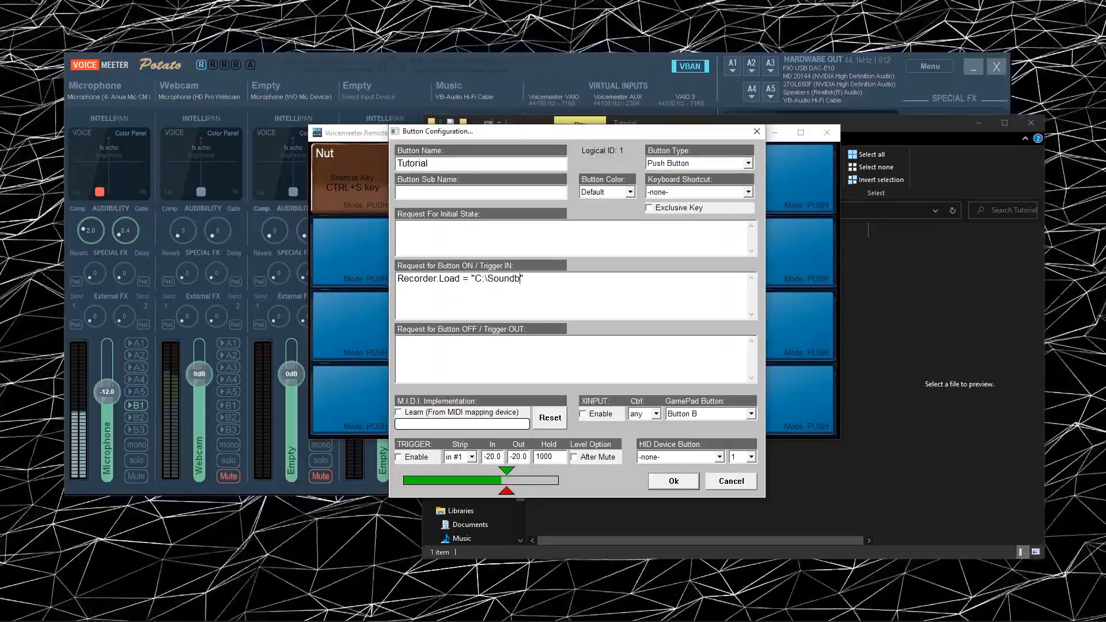
{"action": "type", "text": "oard\\"}
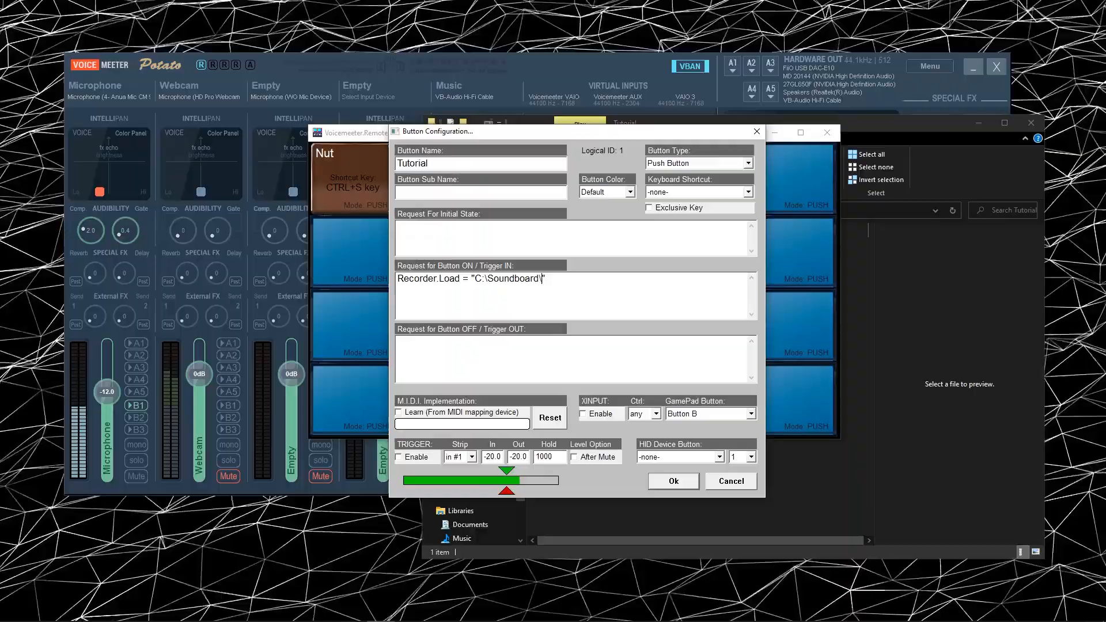
{"action": "type", "text": "Tu"}
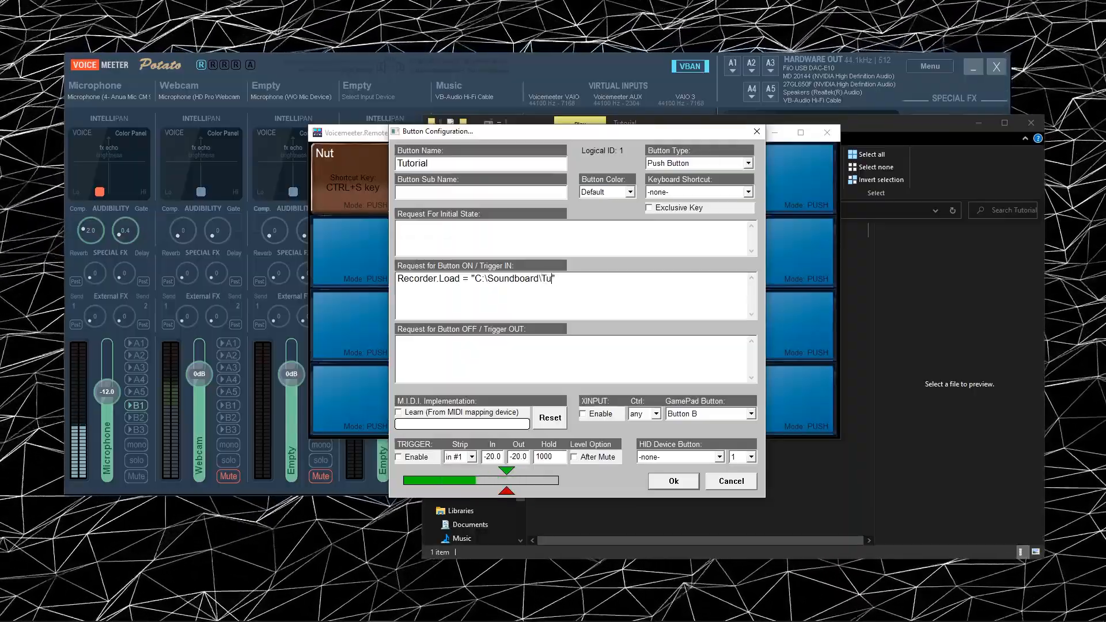
{"action": "type", "text": "torial.m"}
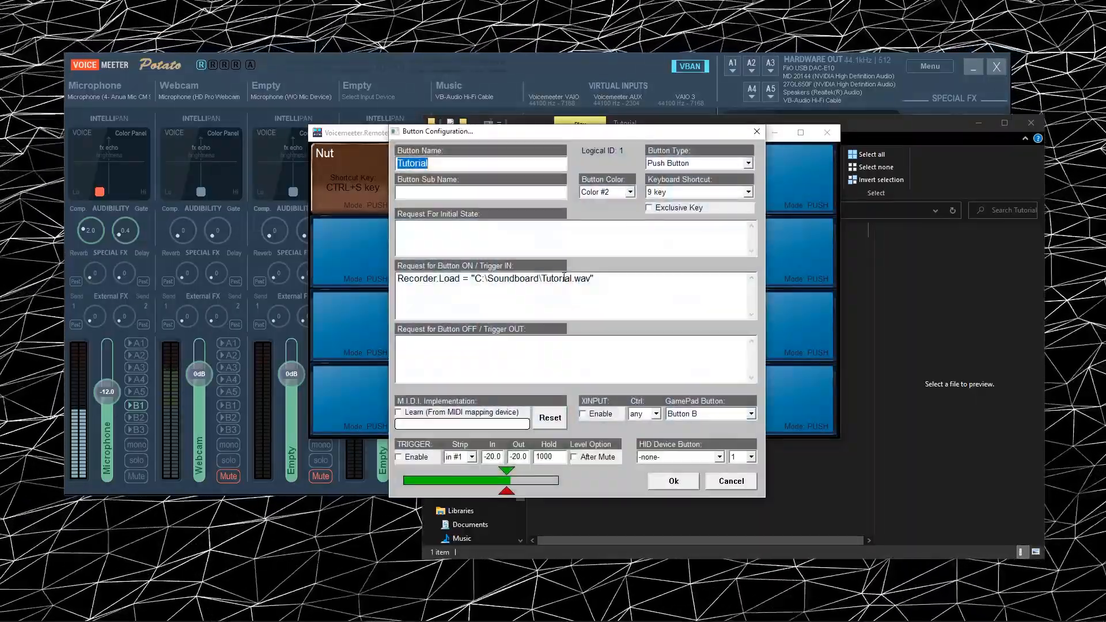
{"action": "left_click", "coordinate": [670, 480]}
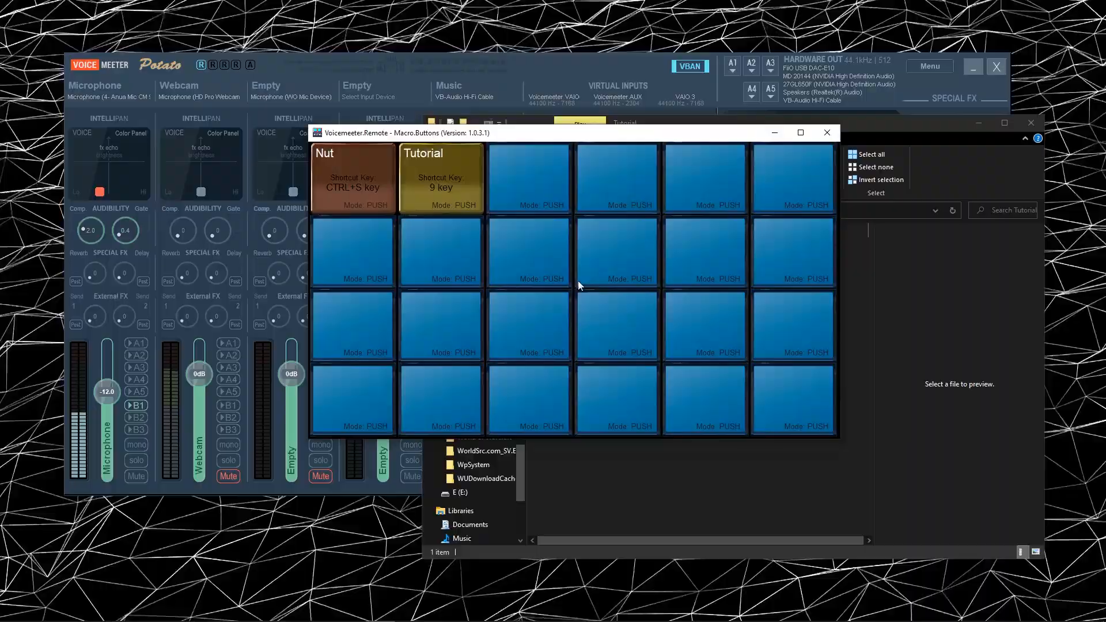
{"action": "mouse_move", "coordinate": [732, 345]}
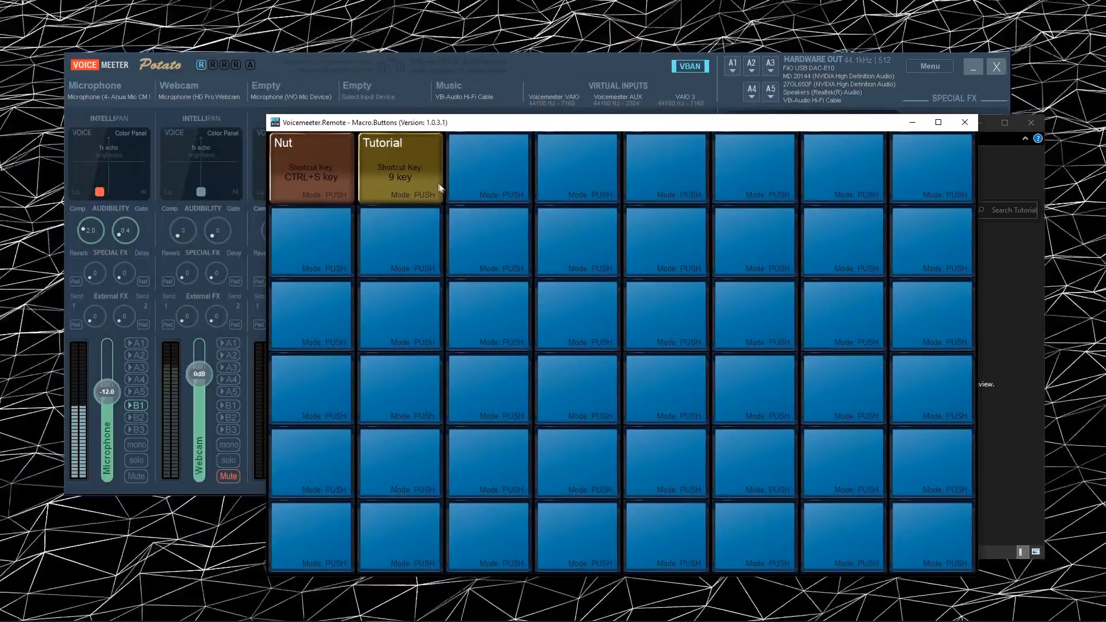
{"action": "mouse_move", "coordinate": [469, 193]}
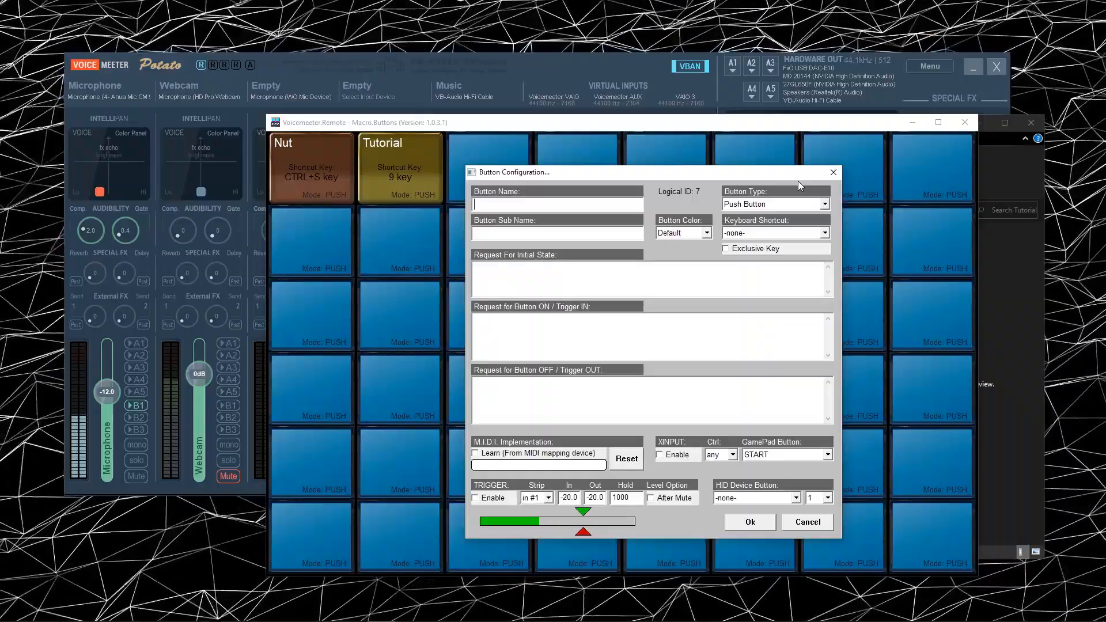
{"action": "type", "text": "Rerc"}
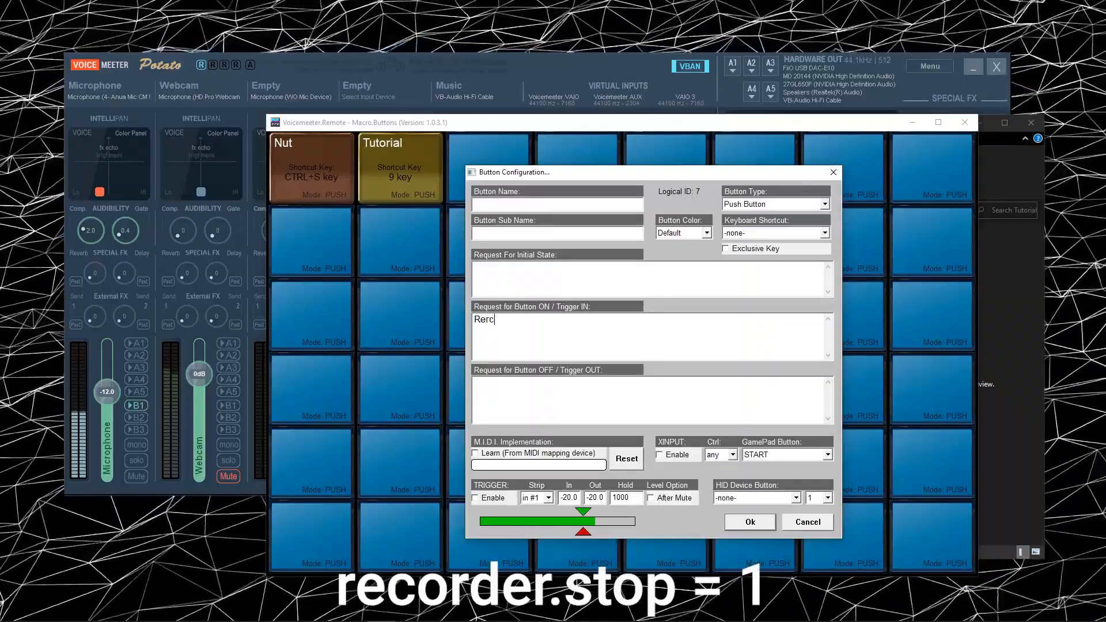
{"action": "type", "text": "Recorder.Pa"}
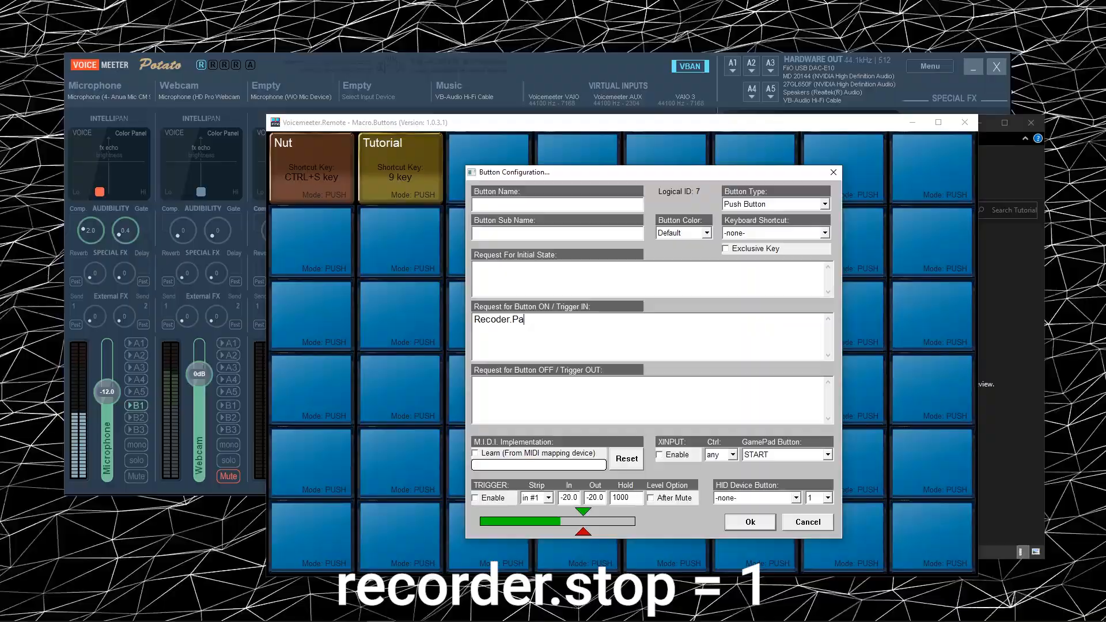
{"action": "type", "text": "use"}
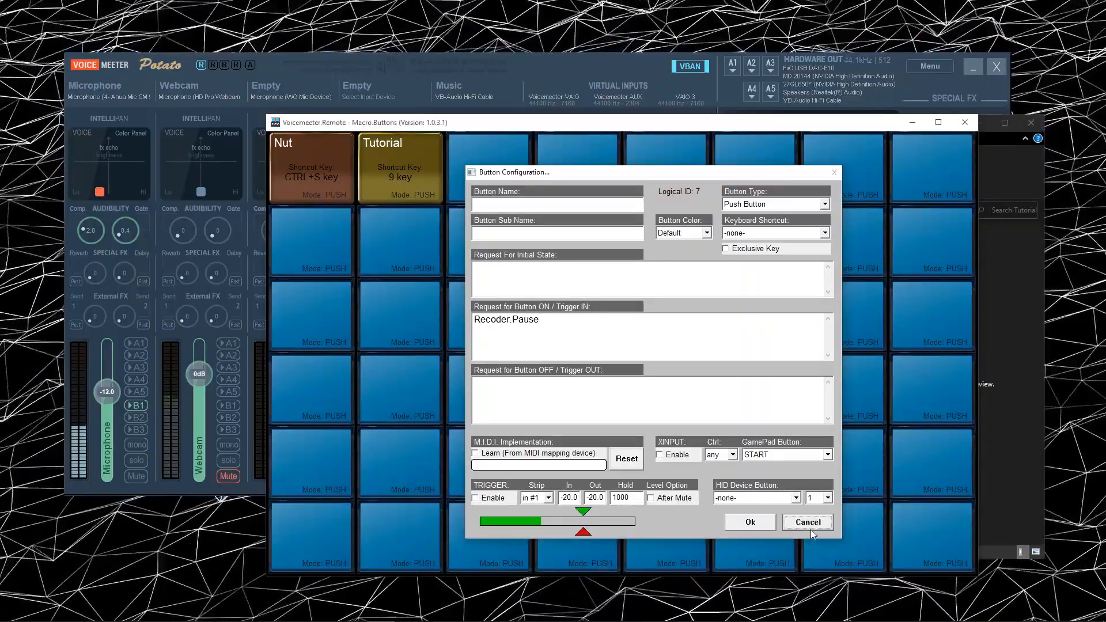
{"action": "left_click", "coordinate": [806, 522]}
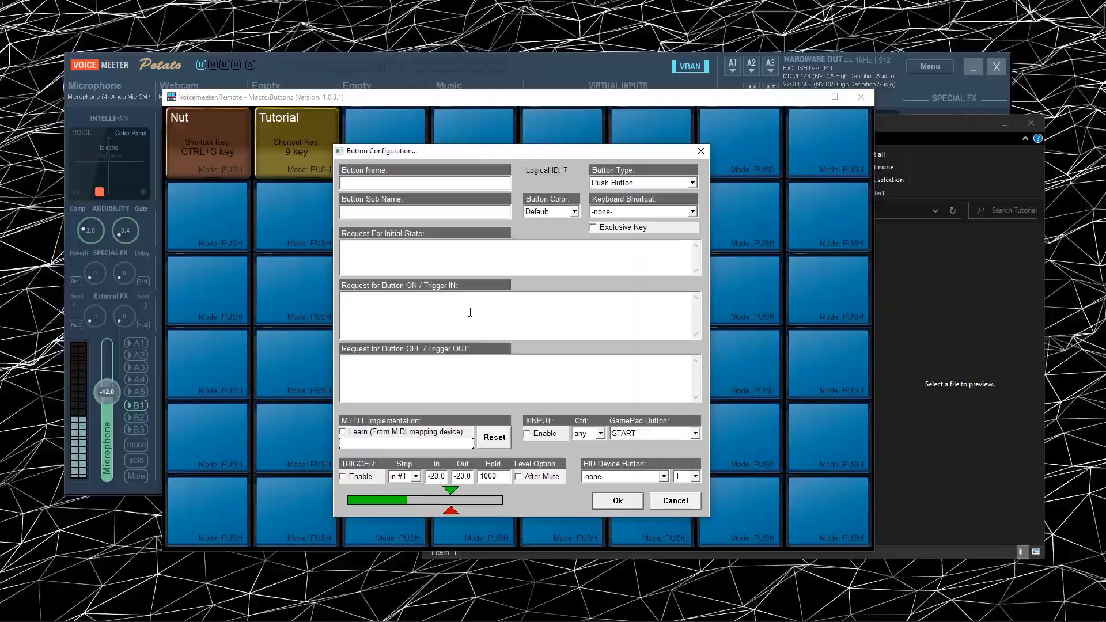
{"action": "left_click", "coordinate": [673, 500]}
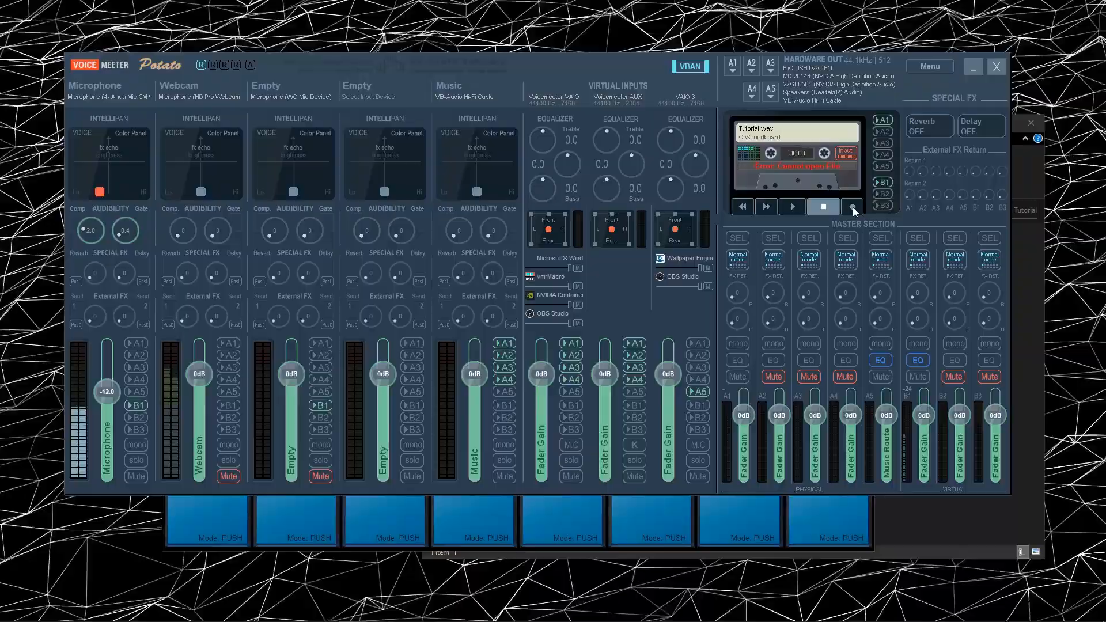
Record a four-second clip with the cassette recorder, then cancel the Select Audio File dialog.
{"action": "left_click", "coordinate": [851, 206]}
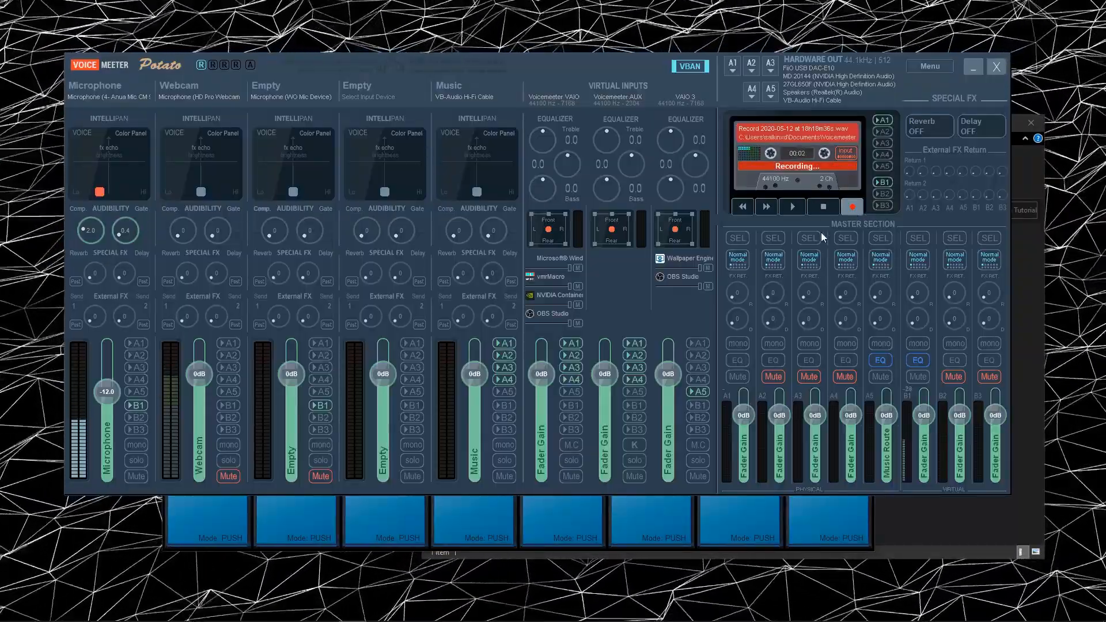
{"action": "left_click", "coordinate": [823, 206]}
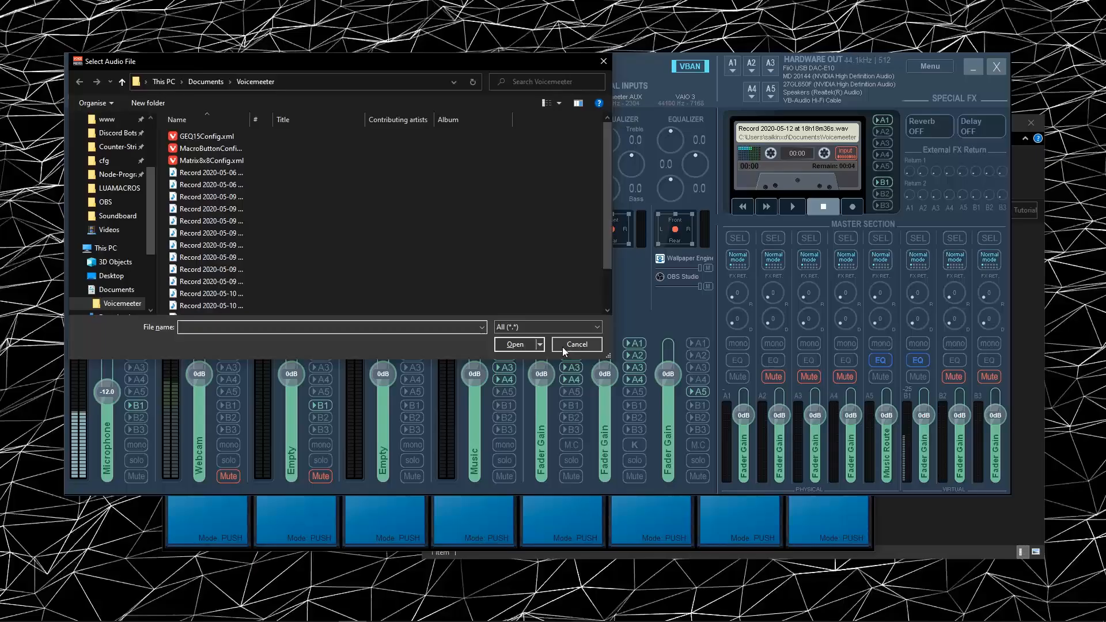
{"action": "left_click", "coordinate": [576, 345]}
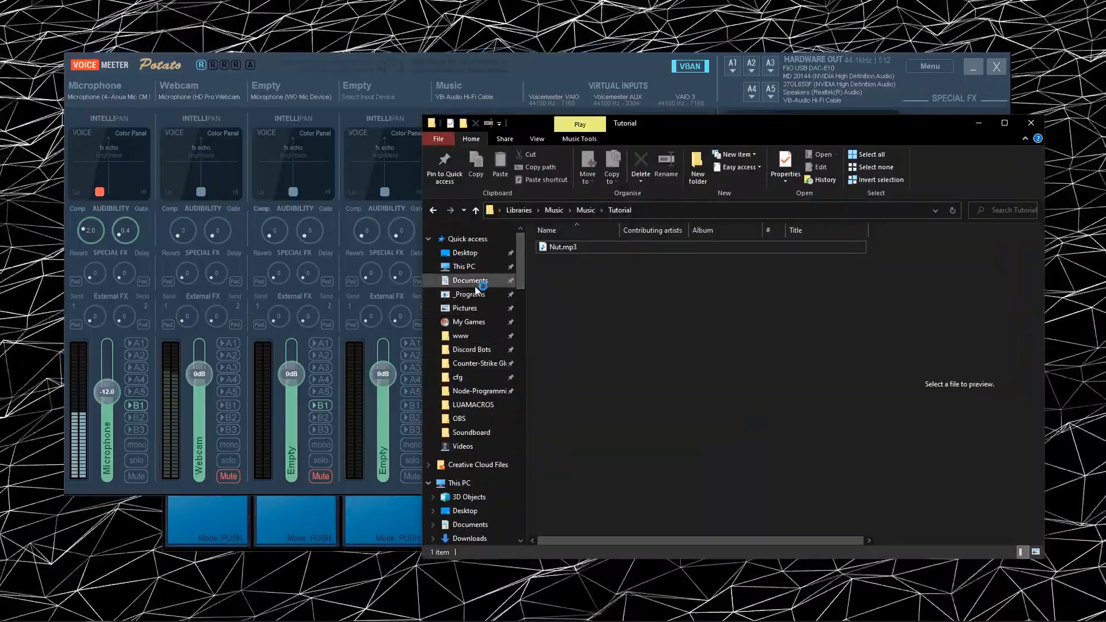
In Documents > Voicemeeter, play the newest Record 2020-05-12 .wav and close the player.
{"action": "left_click", "coordinate": [470, 280]}
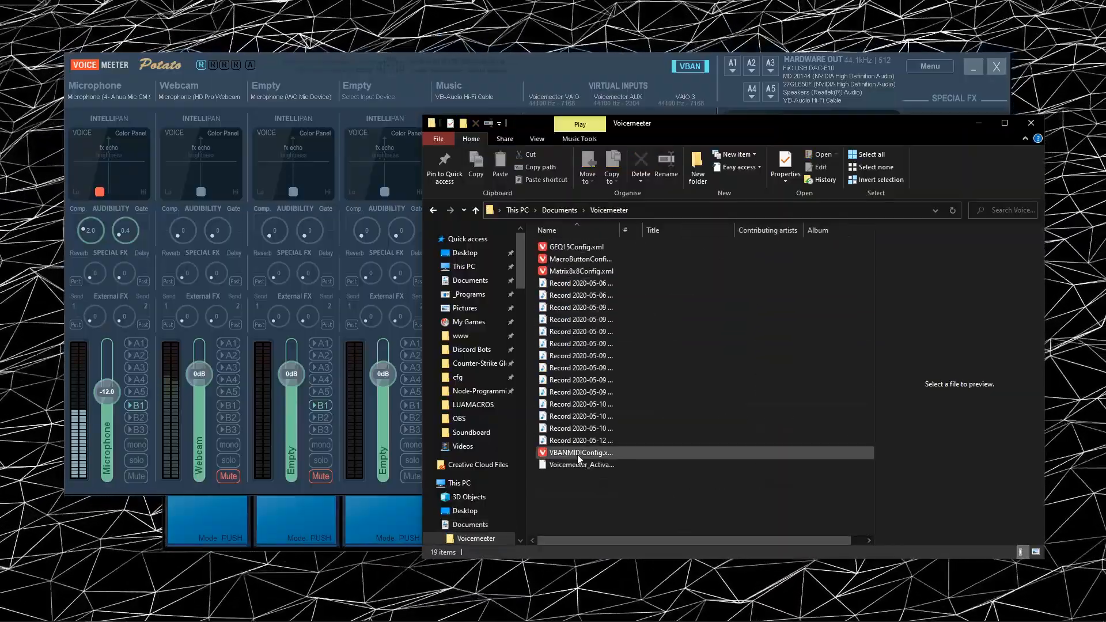
{"action": "left_click", "coordinate": [579, 440]}
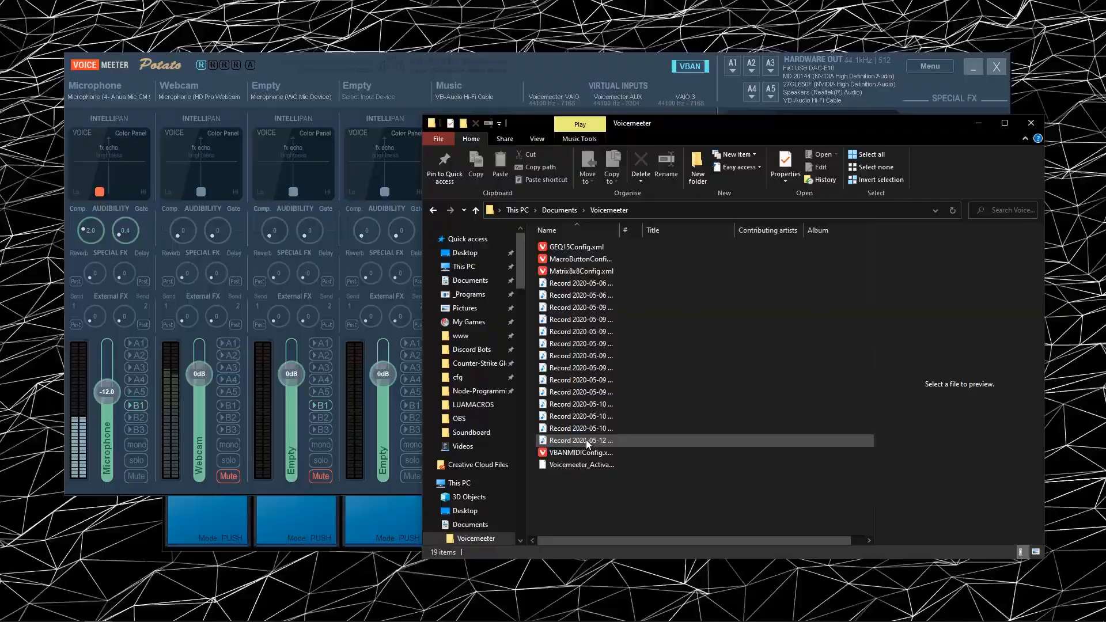
{"action": "mouse_move", "coordinate": [596, 444]}
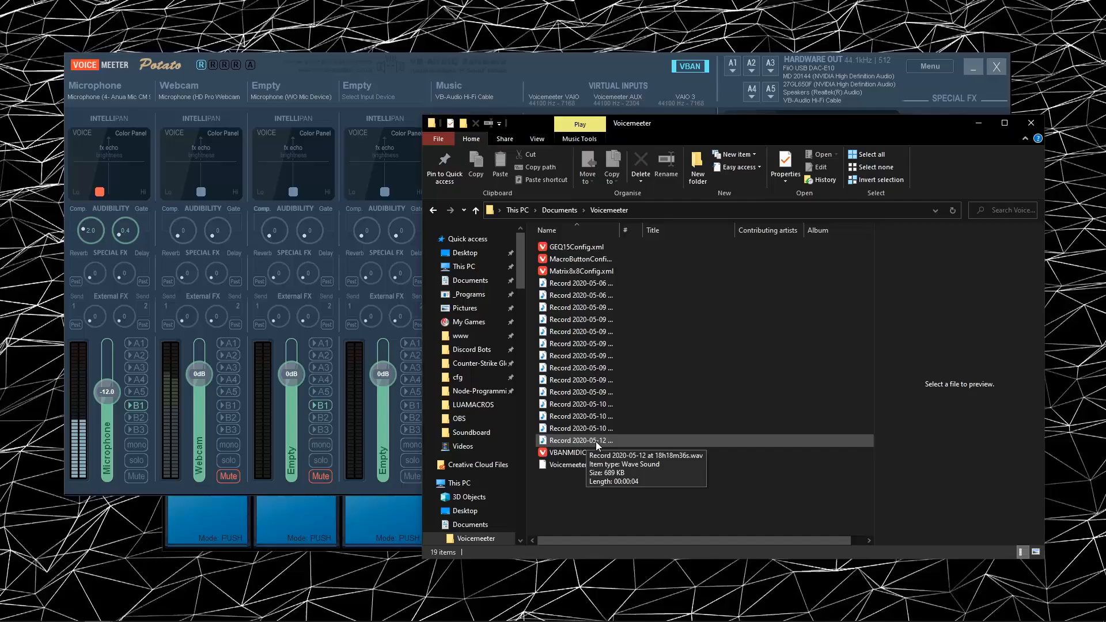
{"action": "double_click", "coordinate": [580, 440]}
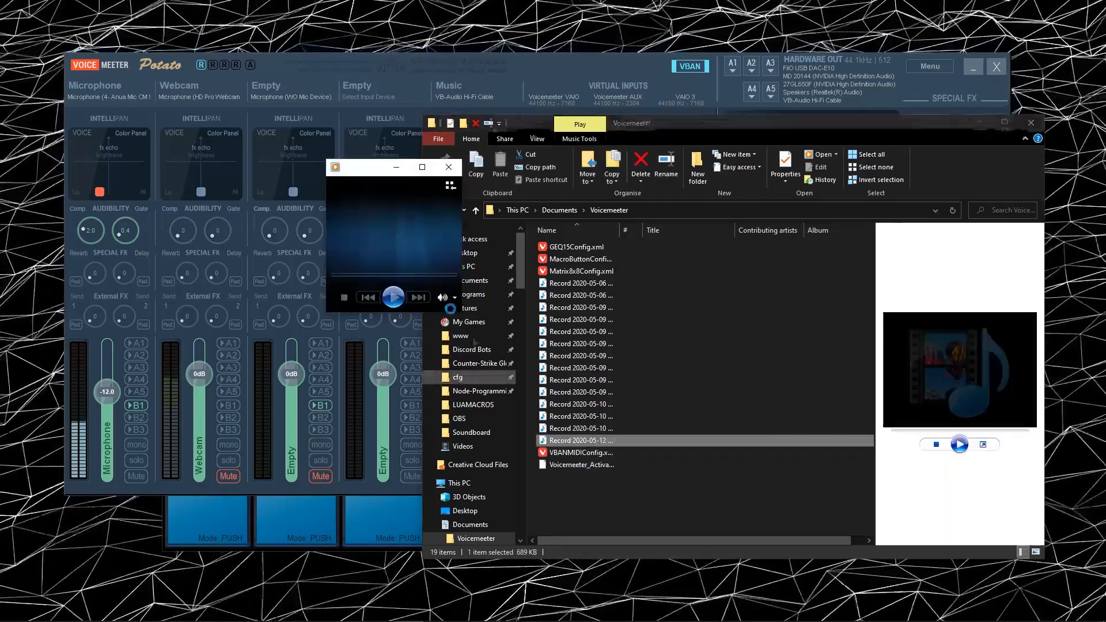
{"action": "left_click", "coordinate": [391, 296]}
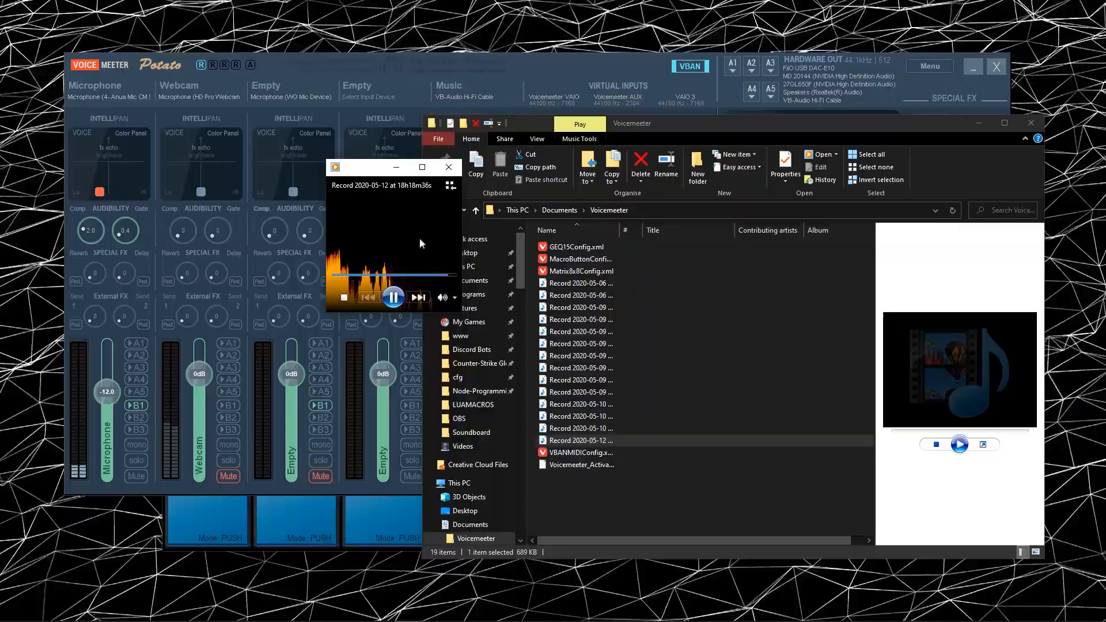
{"action": "left_click", "coordinate": [448, 167]}
{"action": "type", "text": "Tutorial.wav"}
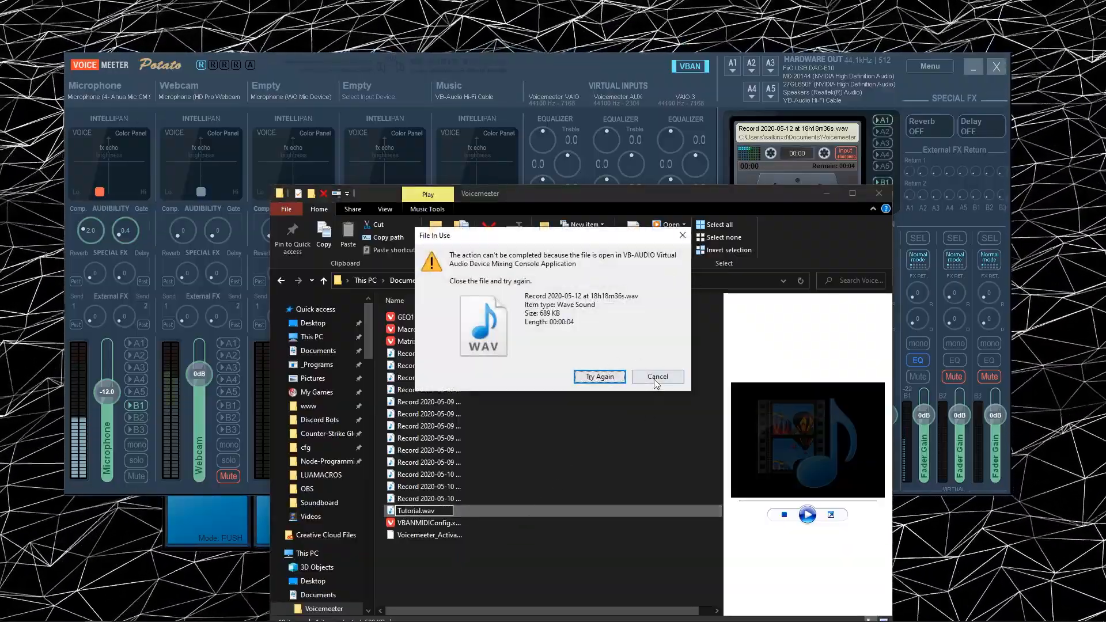
Cancel the blocked rename at the File In Use warning, keeping the original name, and return to Voicemeeter.
{"action": "left_click", "coordinate": [655, 375]}
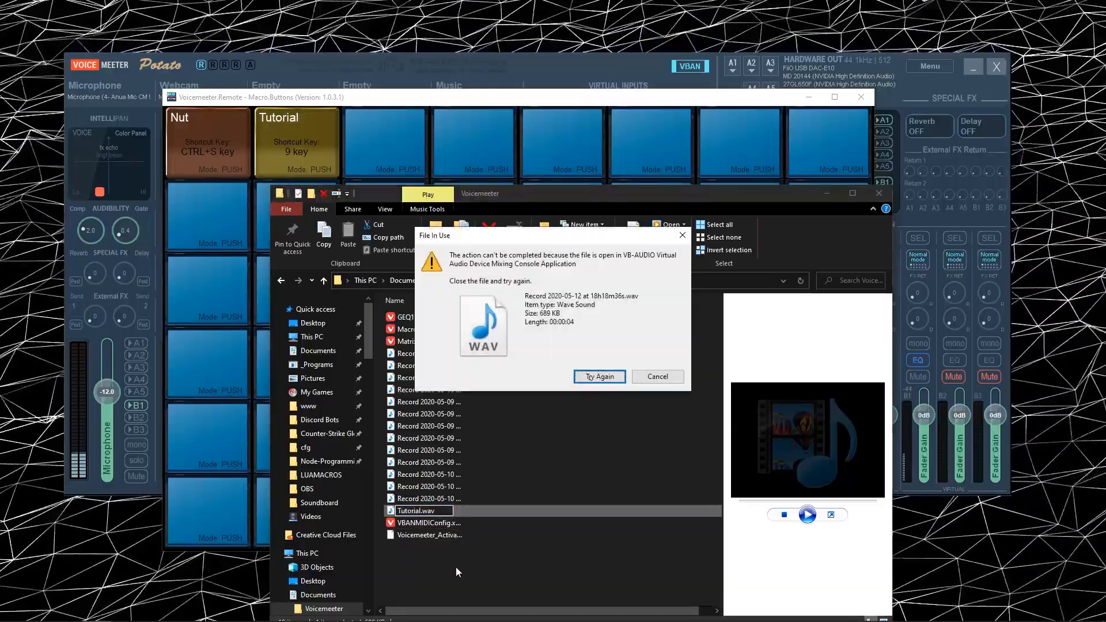
{"action": "left_click", "coordinate": [656, 376]}
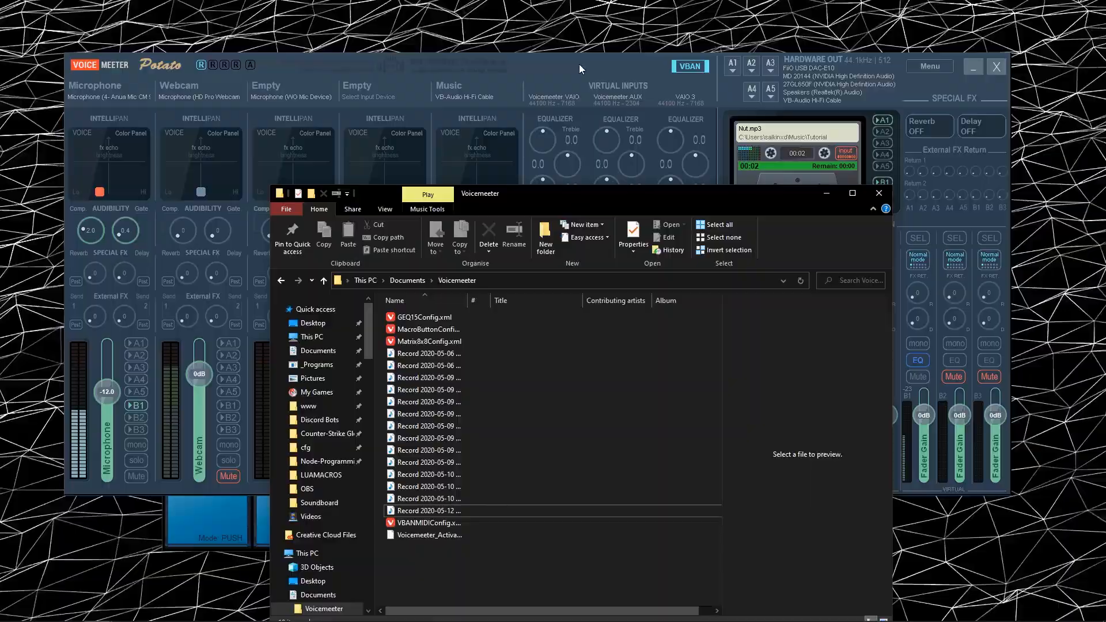
{"action": "left_click", "coordinate": [428, 511]}
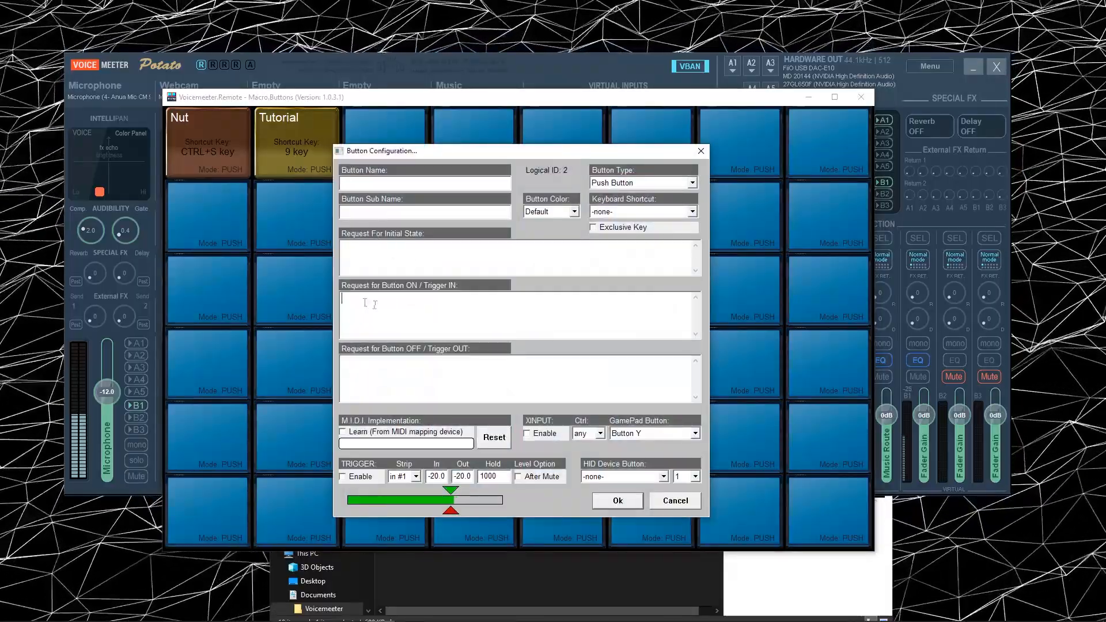
{"action": "left_click", "coordinate": [673, 500]}
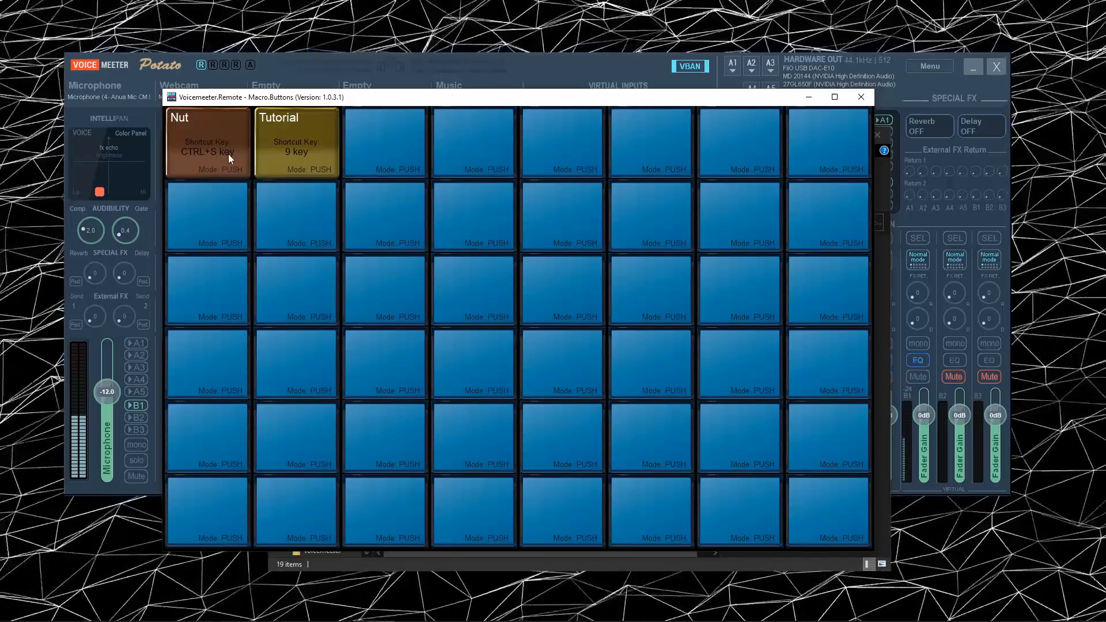
{"action": "mouse_move", "coordinate": [233, 165]}
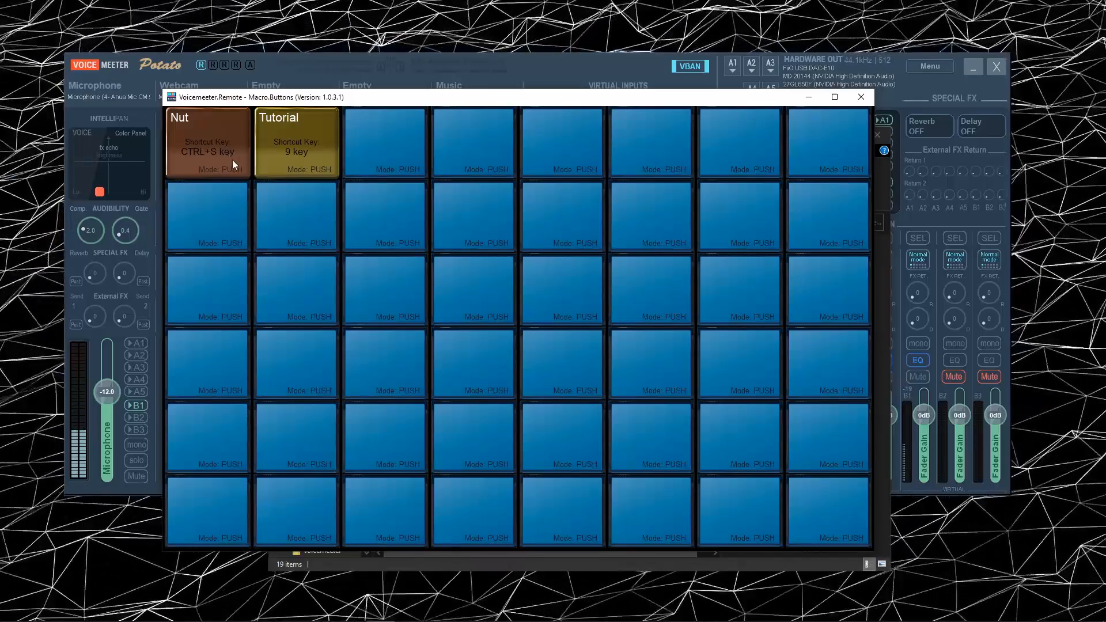